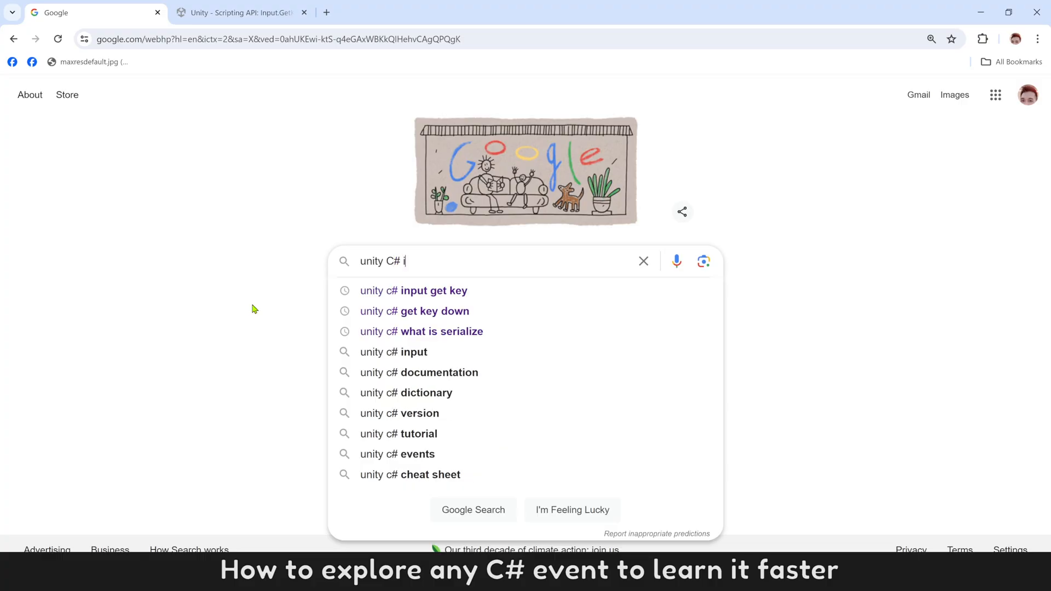
# Step: Search Google for Unity C# keyboard input, such as 'unity c# input get key'
pyautogui.click(414, 291)
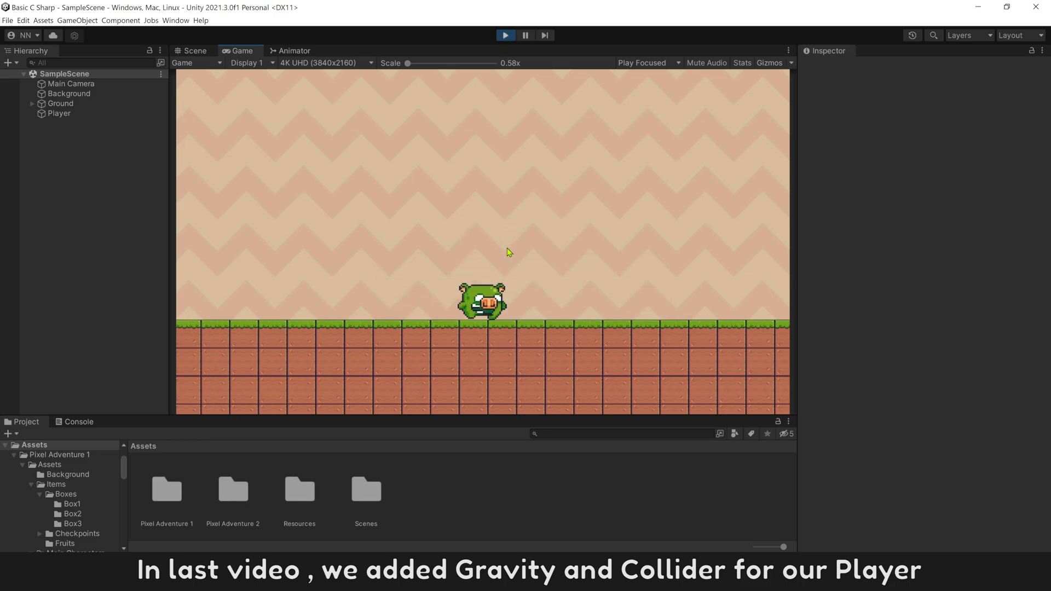
pyautogui.moveTo(502, 339)
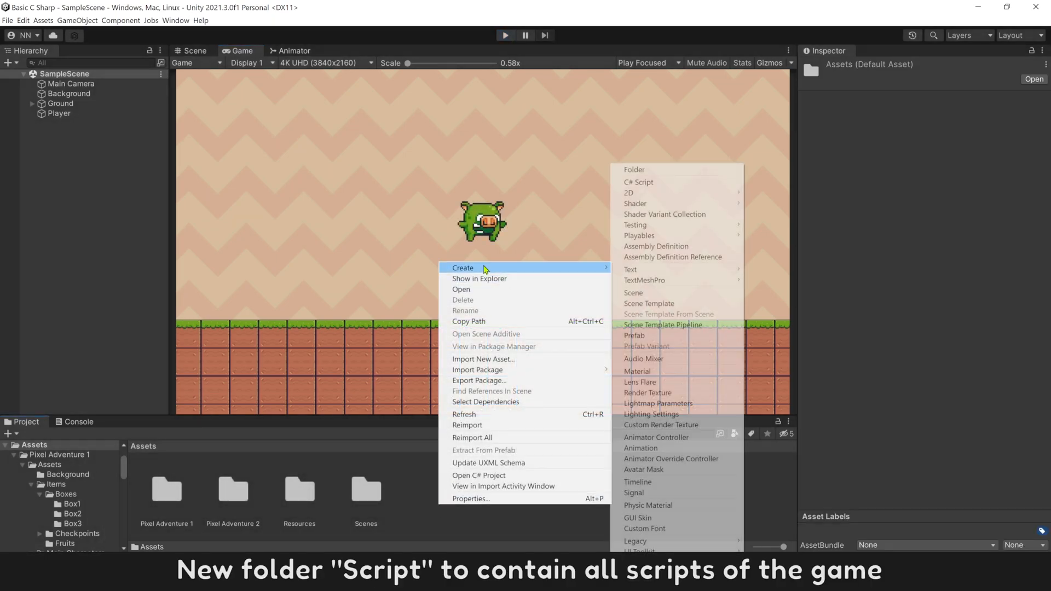
# Step: Create a Script folder in Assets holding a new PlayerController C# script
pyautogui.click(633, 169)
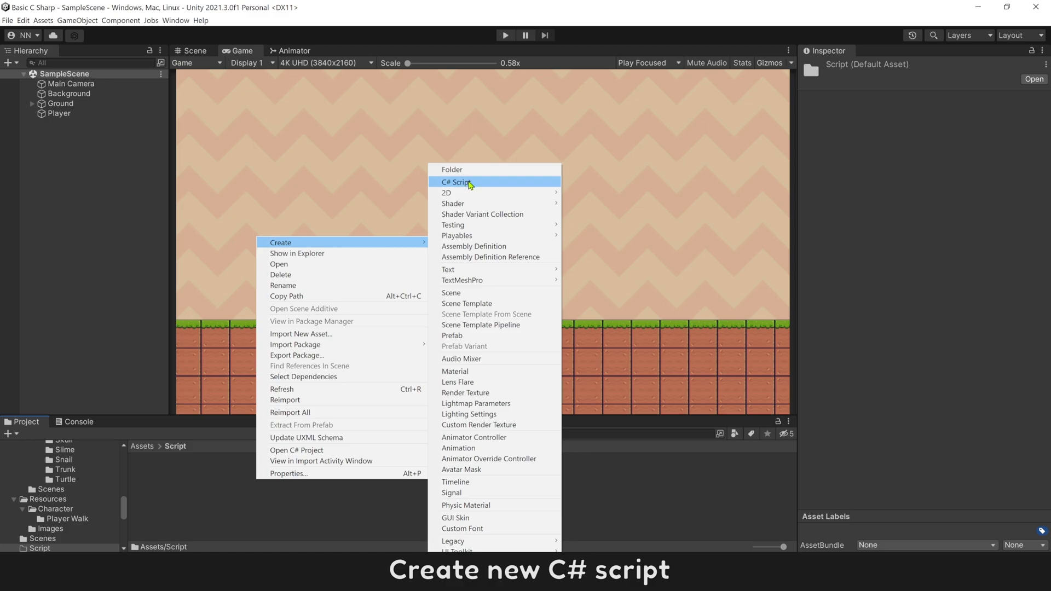
pyautogui.click(457, 181)
pyautogui.write('PlayerController')
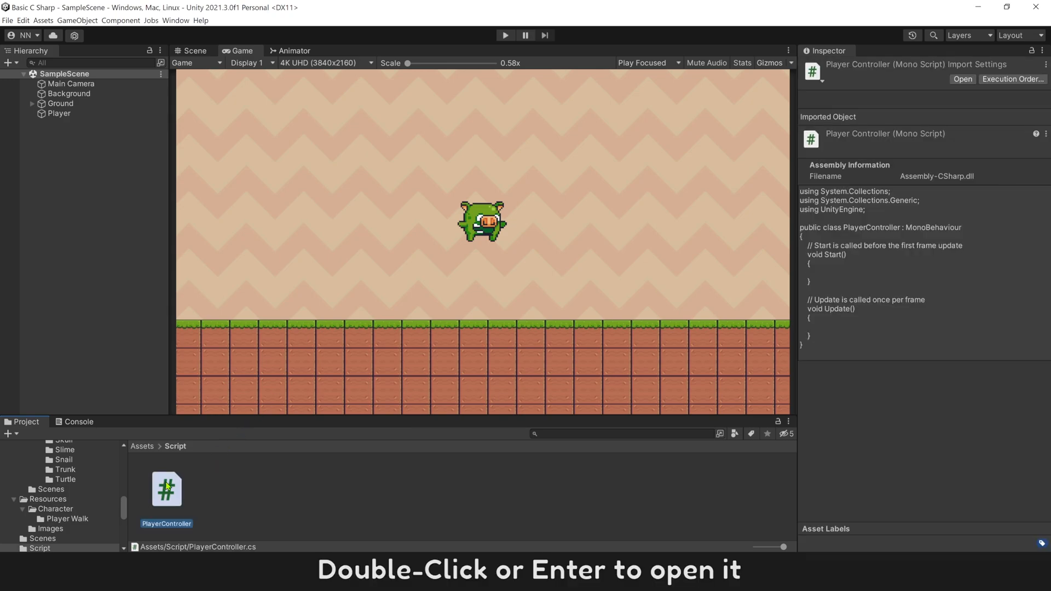
# Step: Add Debug.Log("Game is running !") to Start and delete default comments and unused usings
pyautogui.doubleClick(167, 490)
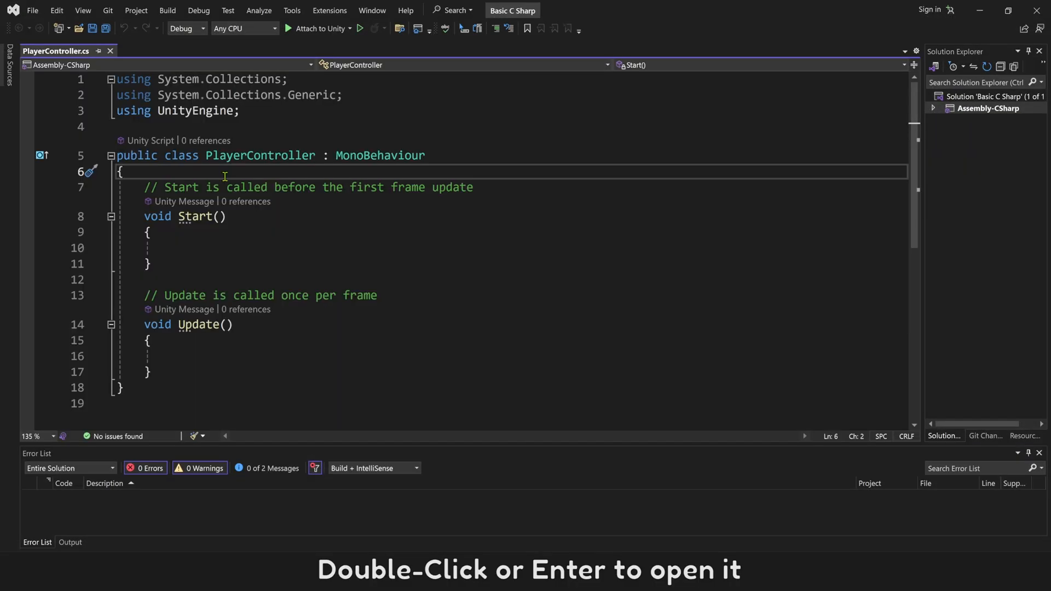
pyautogui.click(197, 248)
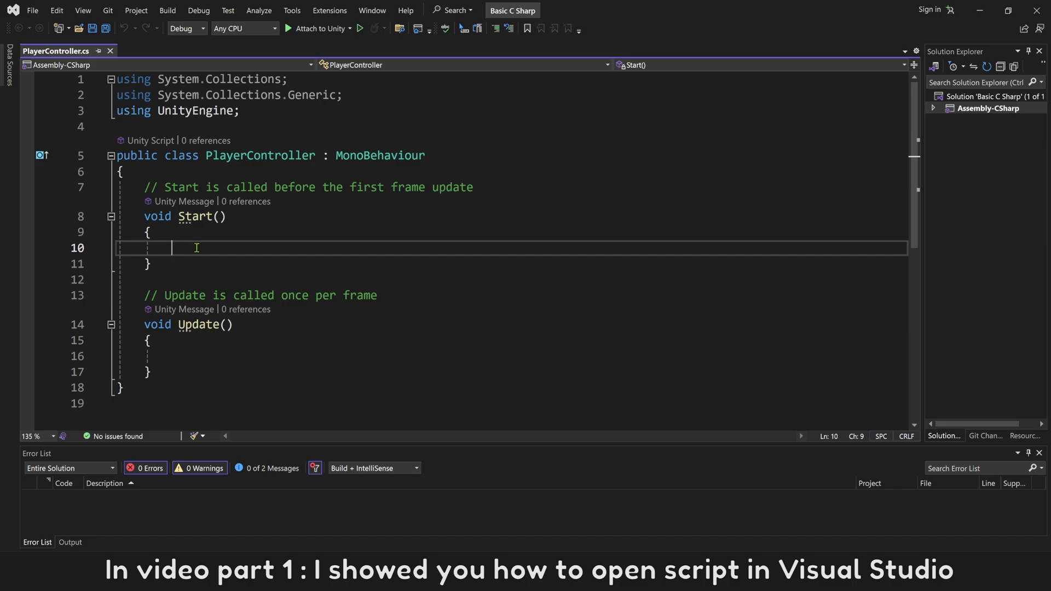
pyautogui.write('Debug')
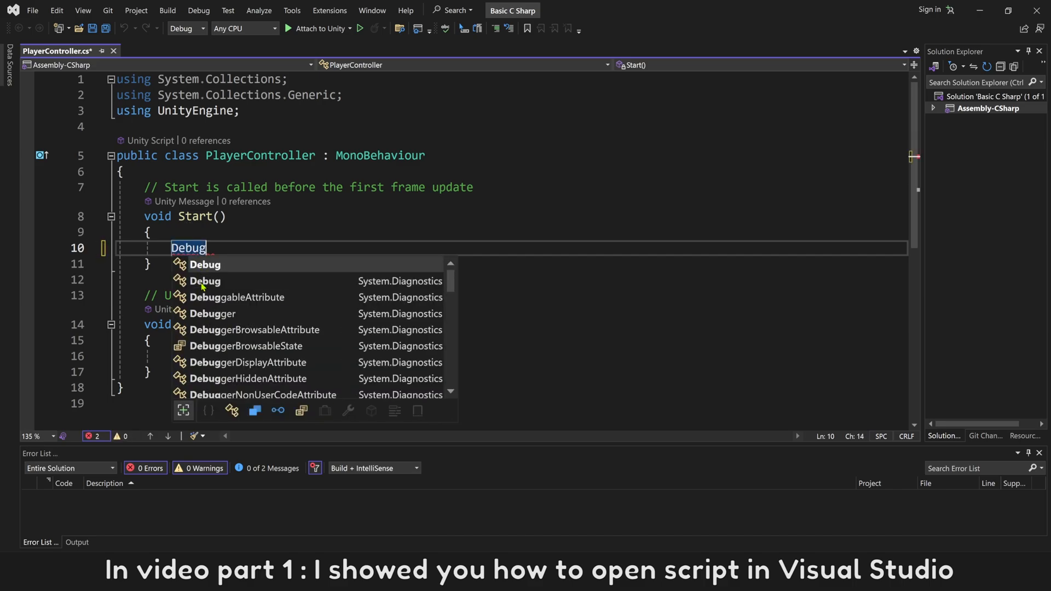
pyautogui.write('.Log(')
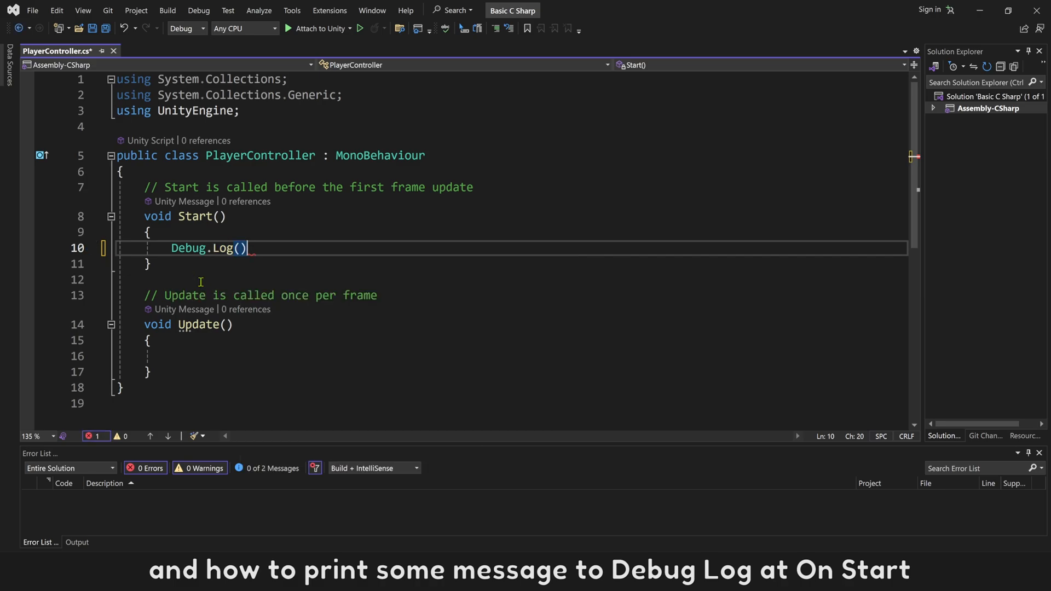
pyautogui.write(';')
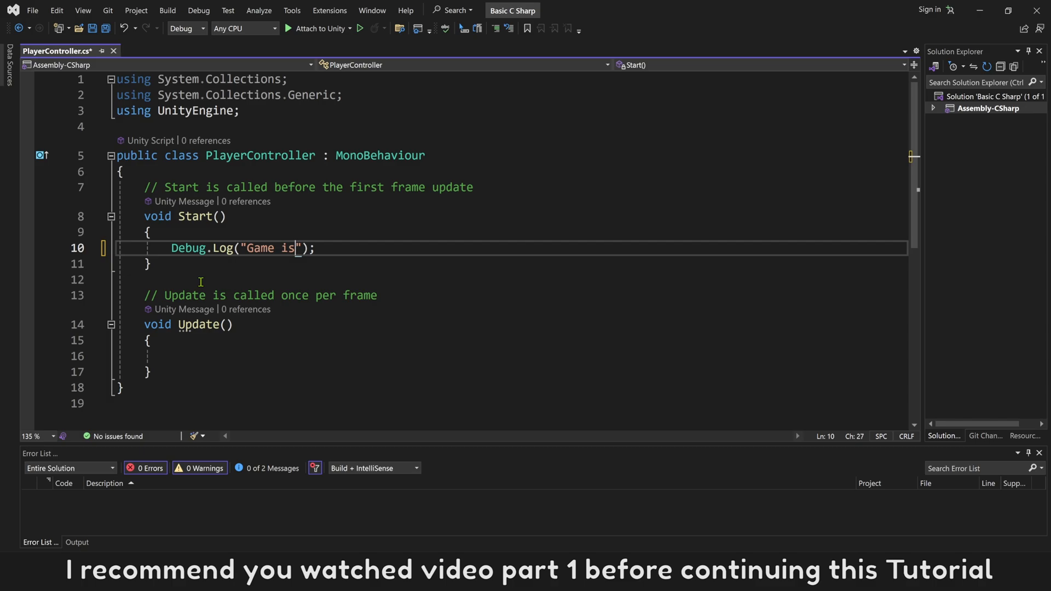
pyautogui.write('running !')
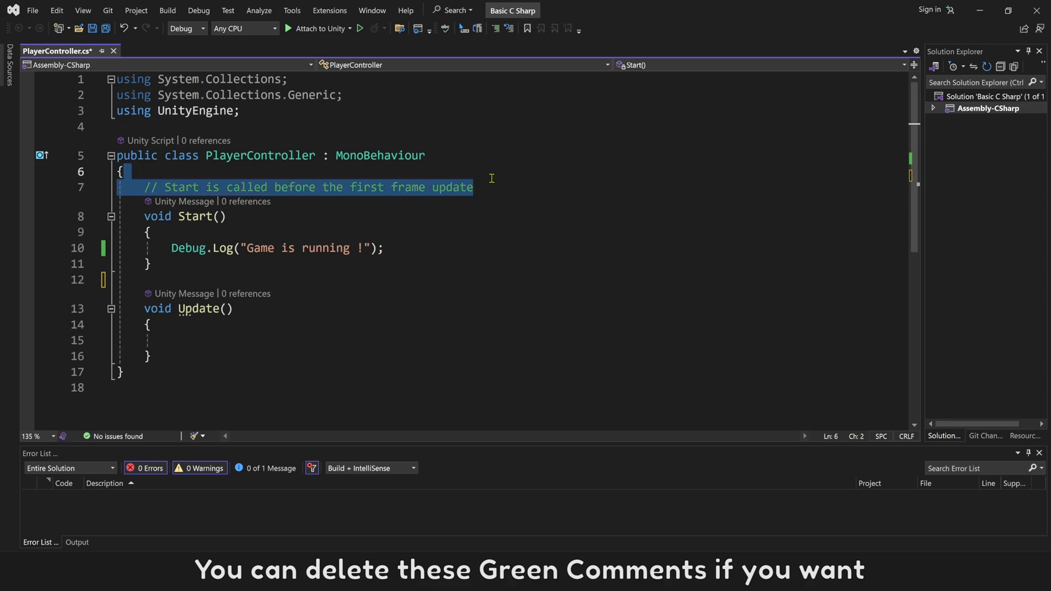
pyautogui.press('Delete')
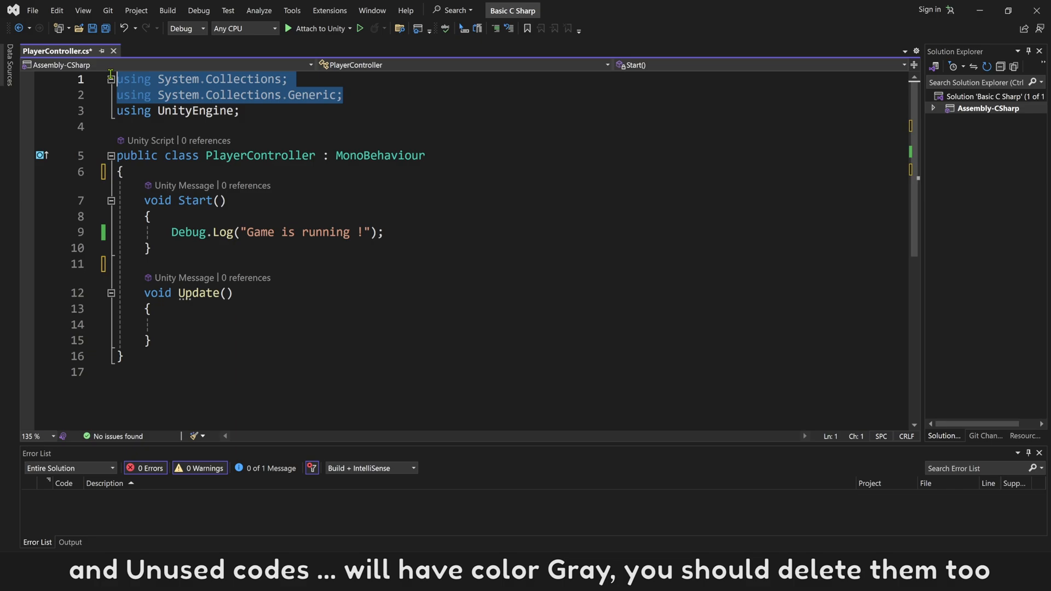
pyautogui.press('Delete')
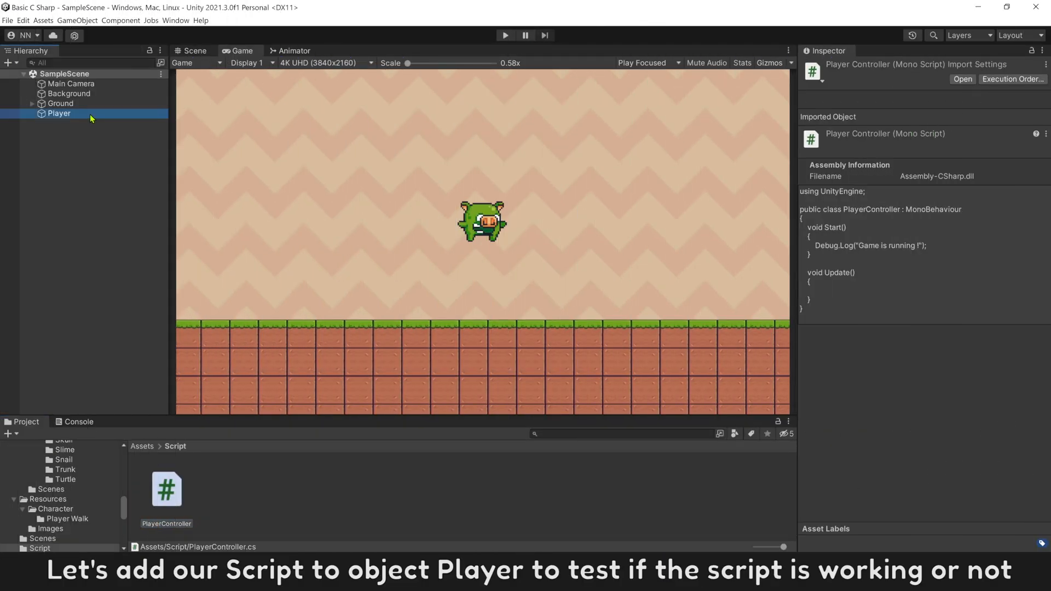
# Step: Attach PlayerController to the Player object and show the Console
pyautogui.click(59, 114)
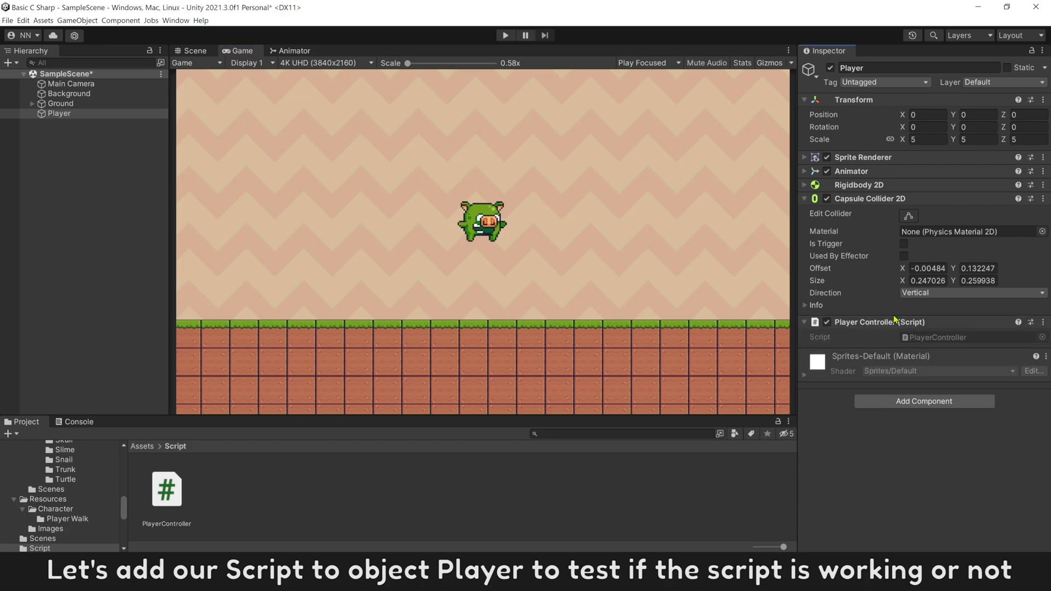
pyautogui.click(78, 422)
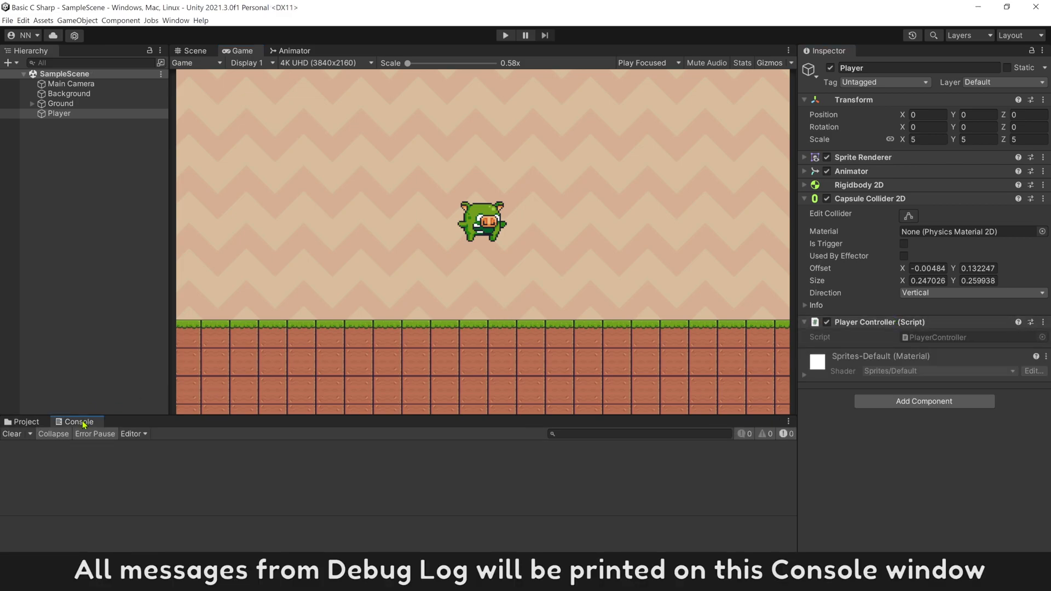
pyautogui.moveTo(103, 461)
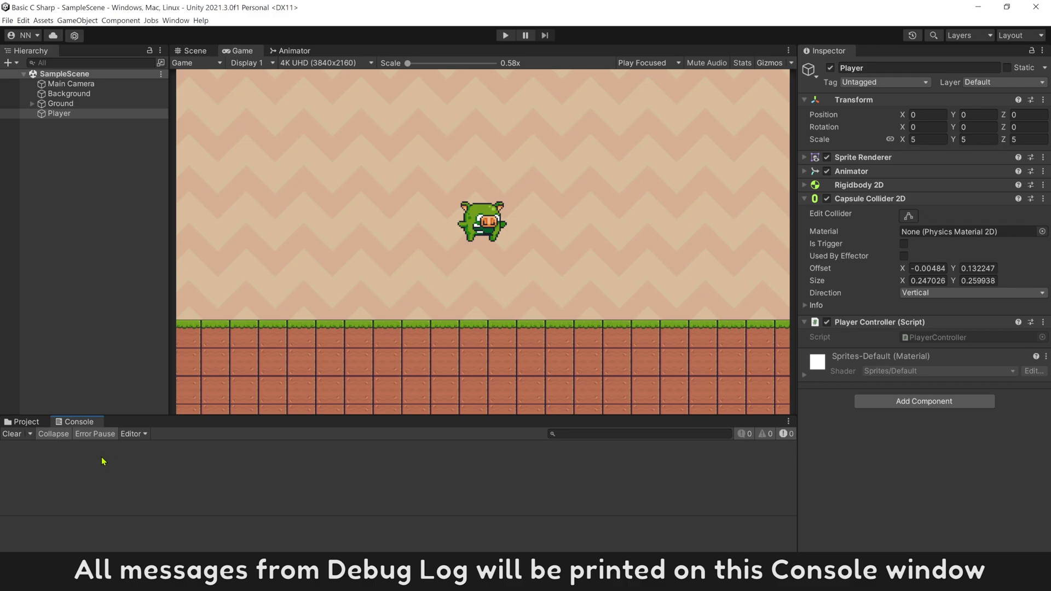
pyautogui.click(504, 35)
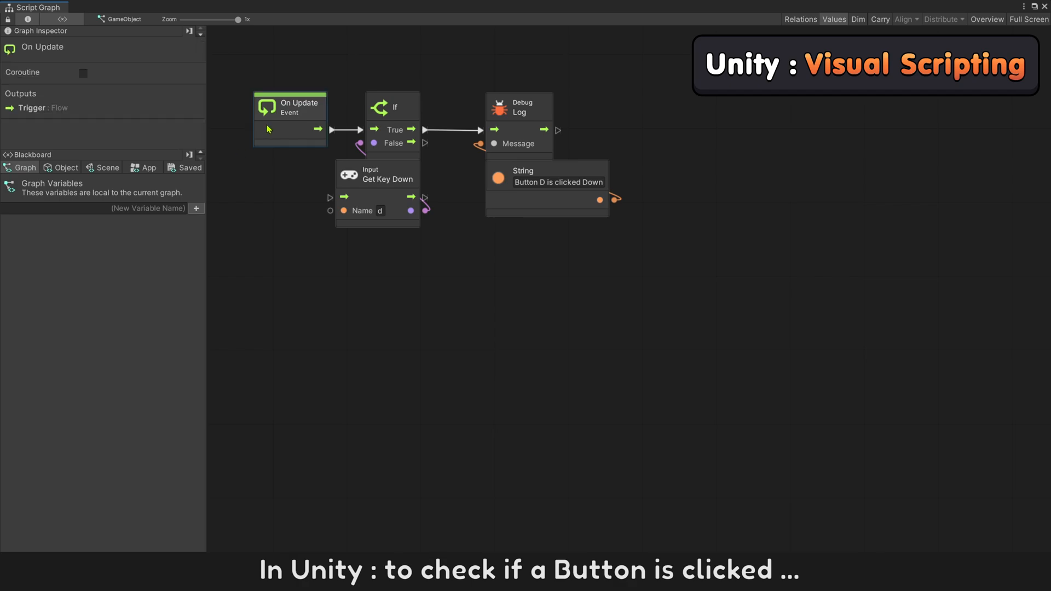
pyautogui.moveTo(291, 130)
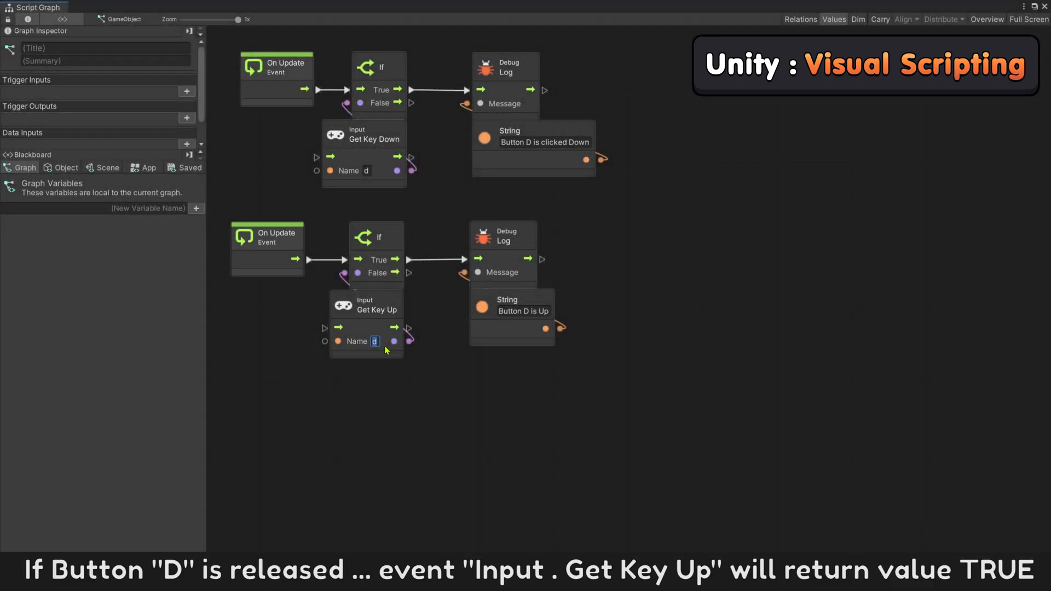
# Step: Build On Update > If > Debug Log chains for D via Get Key Down, Get Key Up and Get Key
pyautogui.click(367, 305)
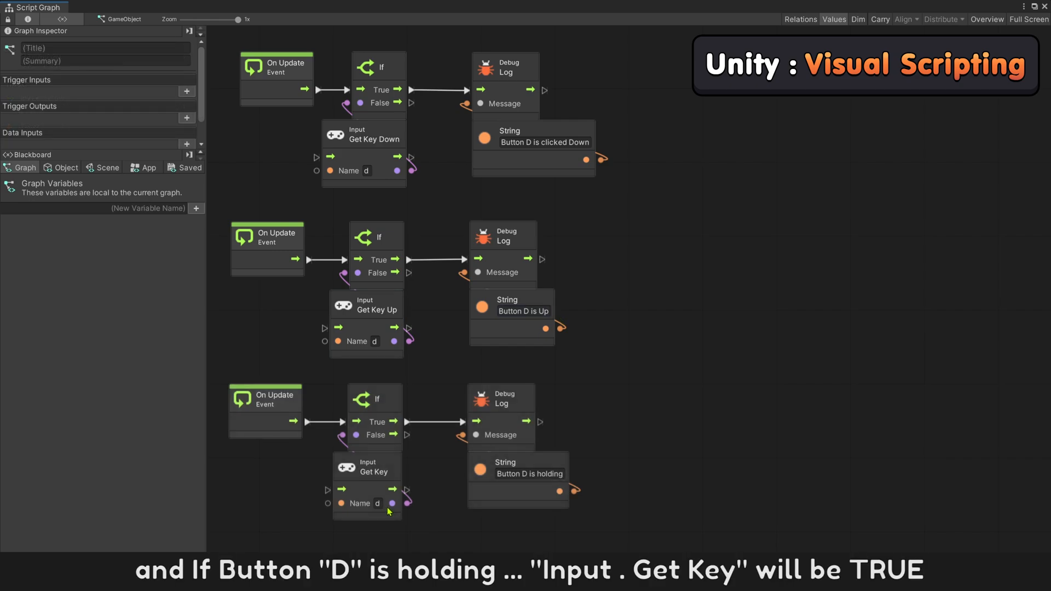
pyautogui.moveTo(364, 462)
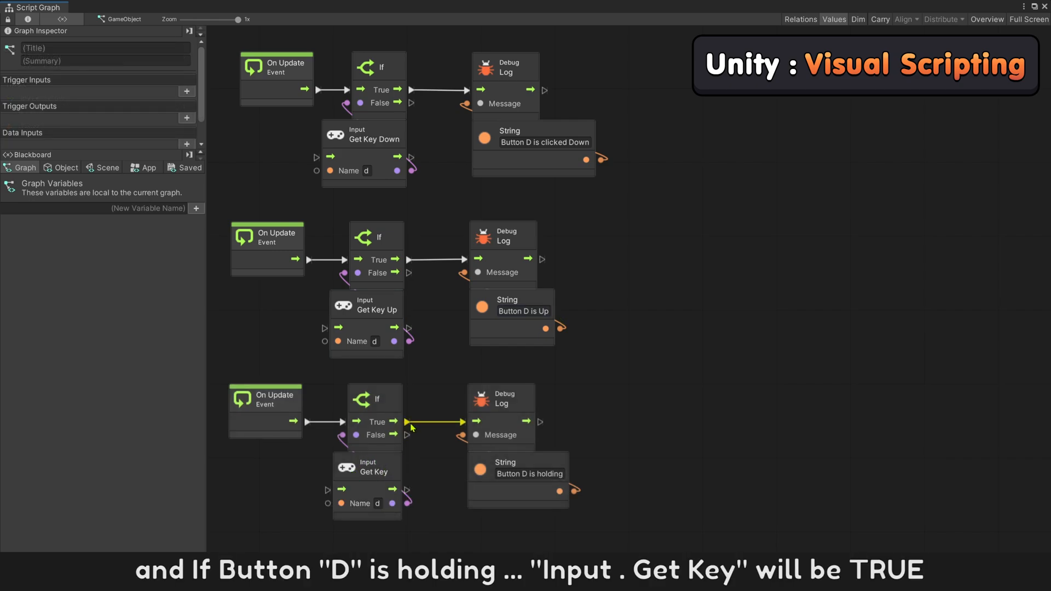
pyautogui.doubleClick(529, 474)
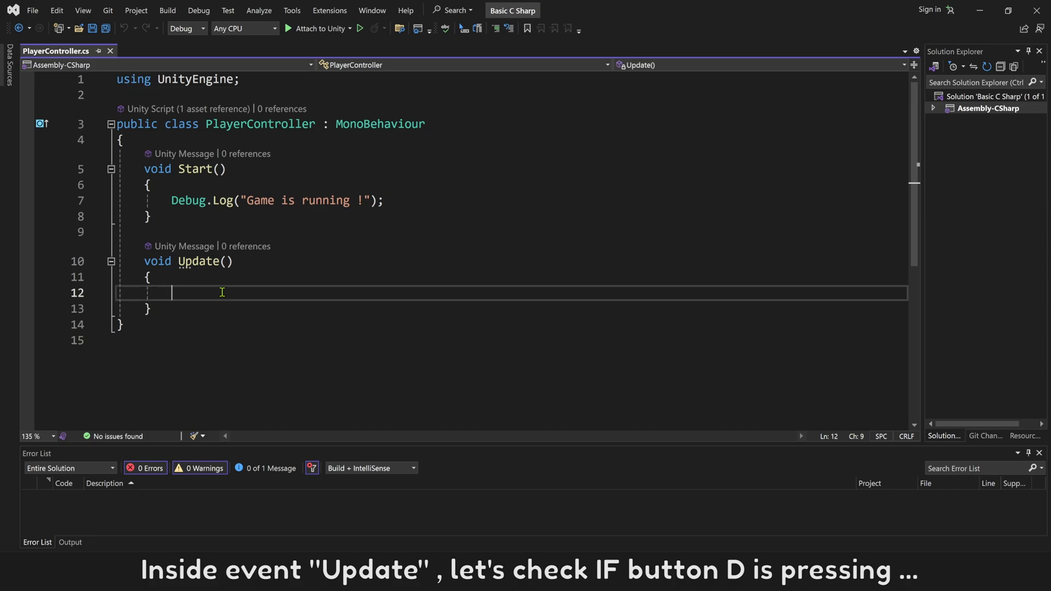
# Step: Add if (Input.GetKey("d")) logging "Button D is holding..." inside Update
pyautogui.write('if () { }')
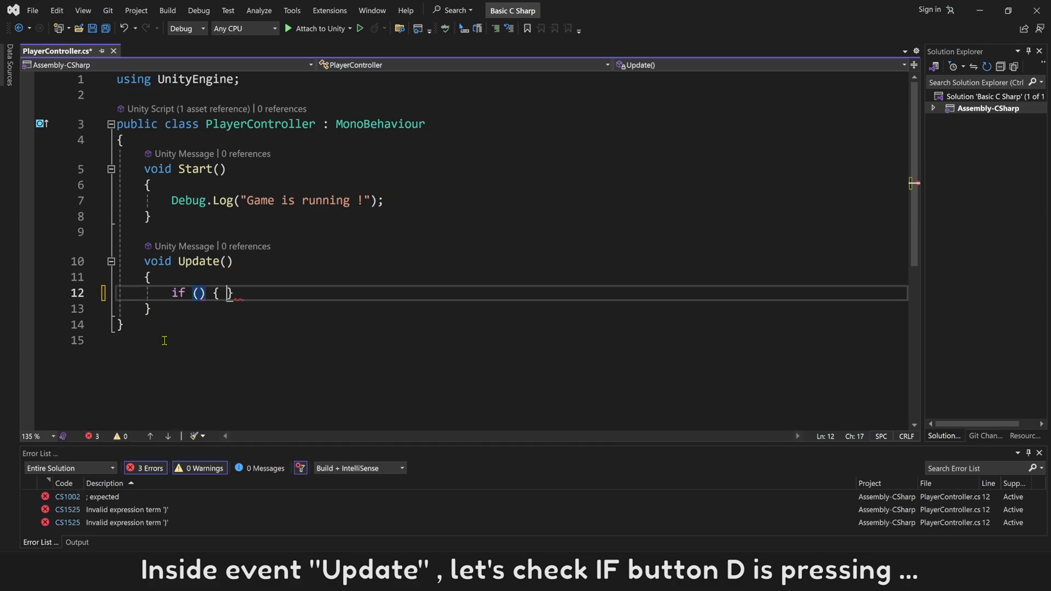
pyautogui.write('Input')
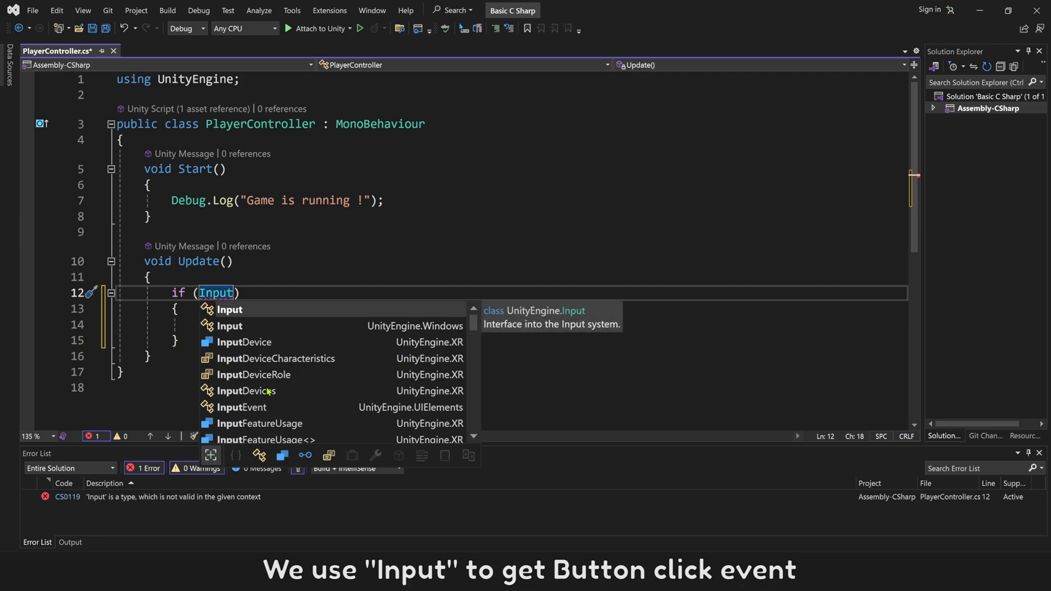
pyautogui.write('.GetKey')
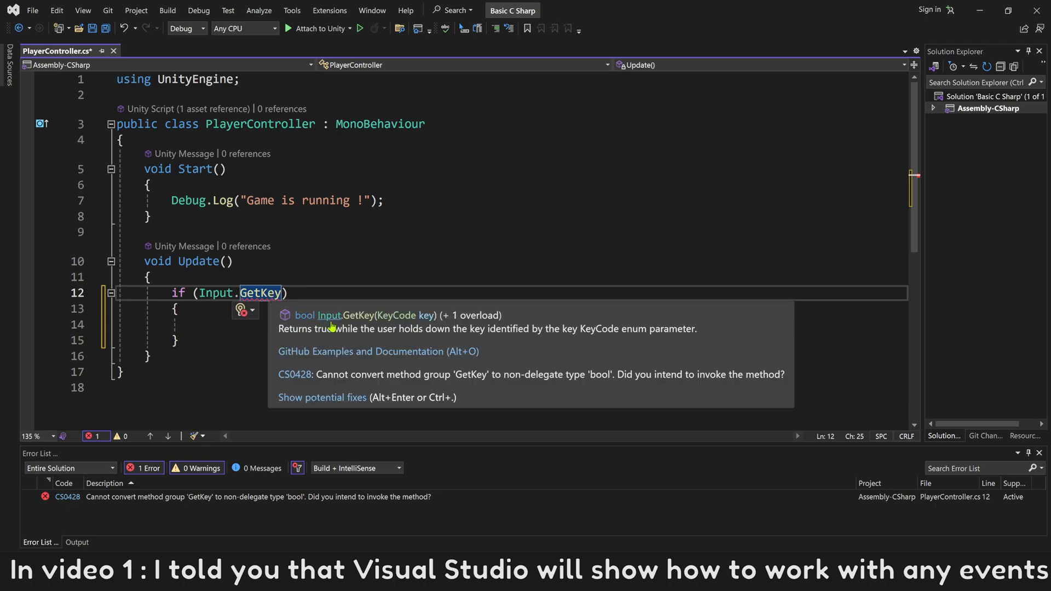
pyautogui.moveTo(435, 323)
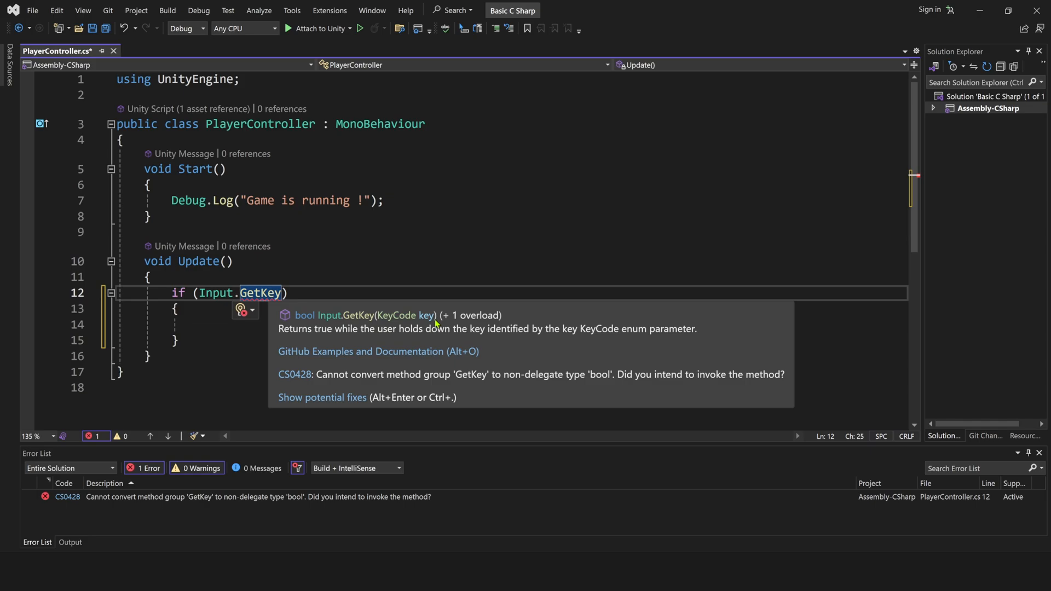
pyautogui.moveTo(427, 279)
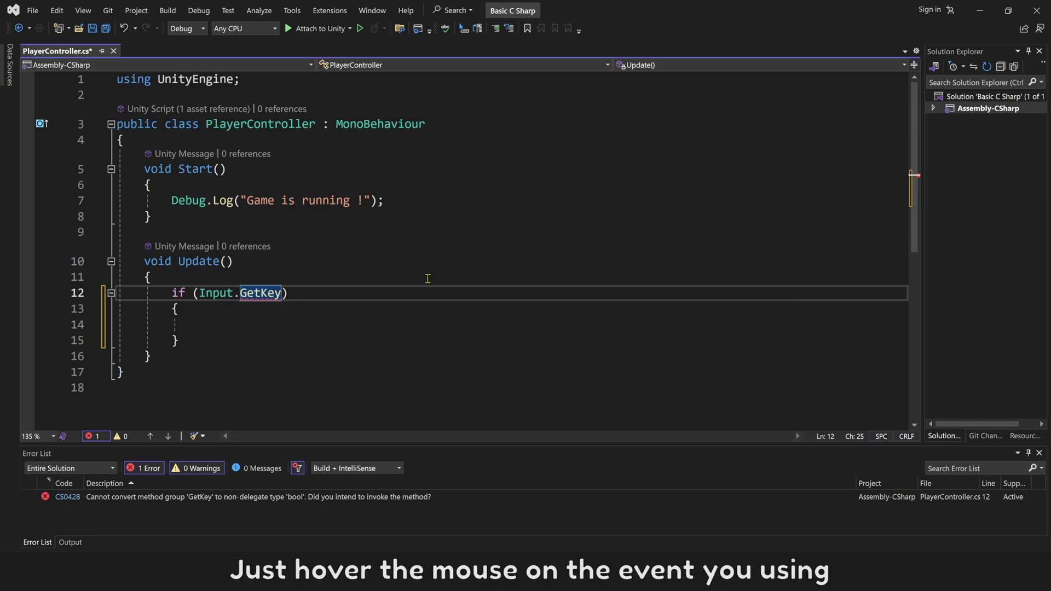
pyautogui.write('()')
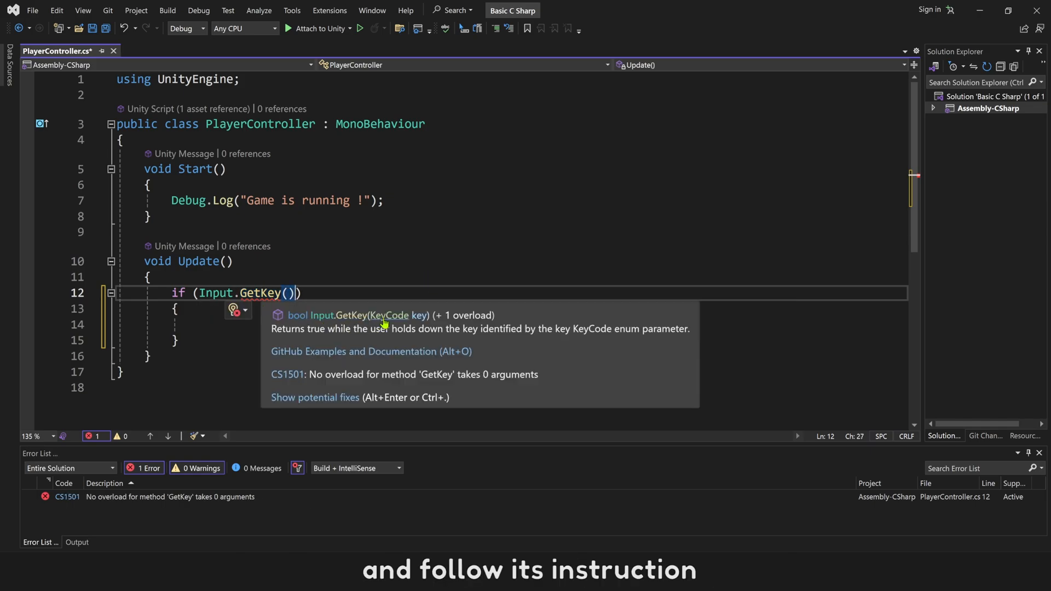
pyautogui.moveTo(419, 321)
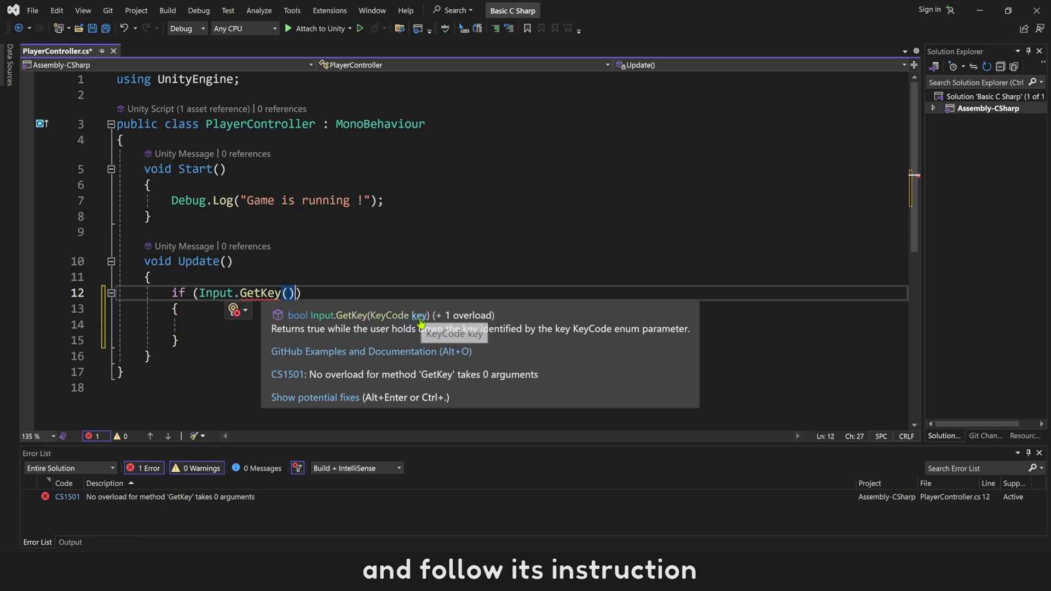
pyautogui.write('""')
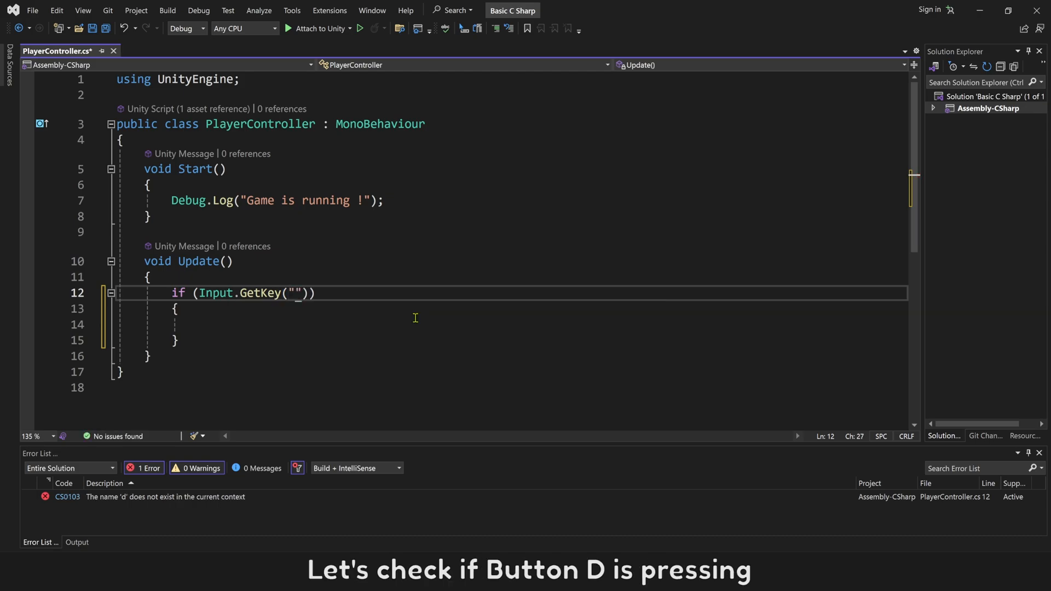
pyautogui.write('d')
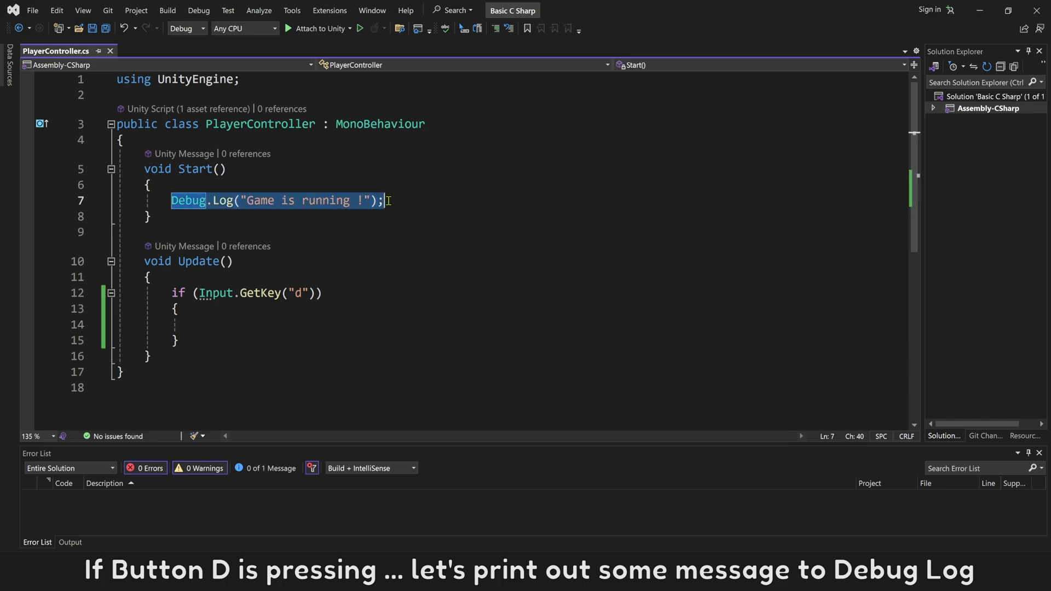
pyautogui.write('Debug.Log("Game is running !");')
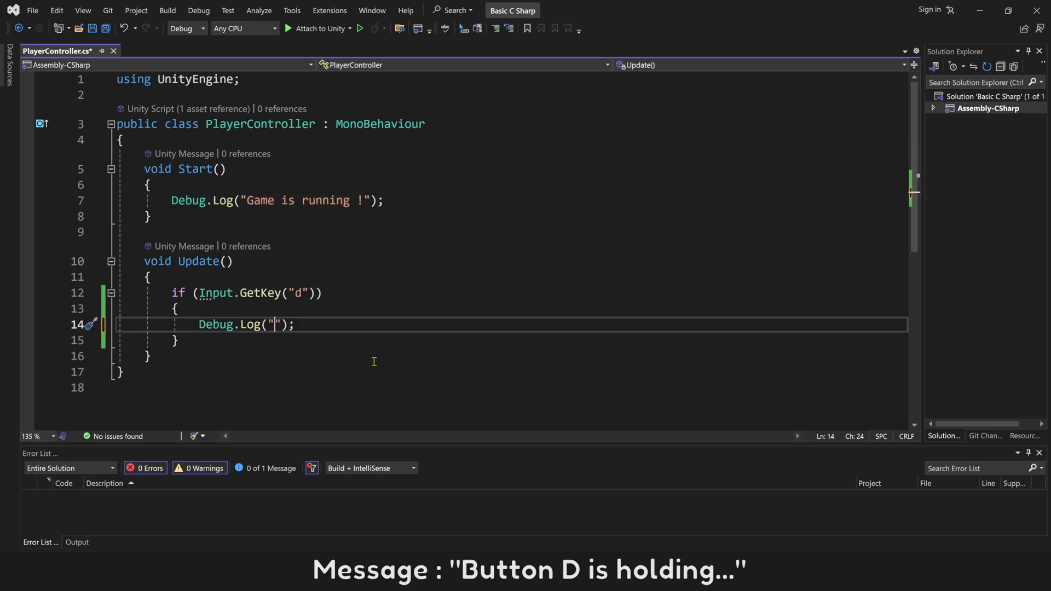
pyautogui.write('Button D is')
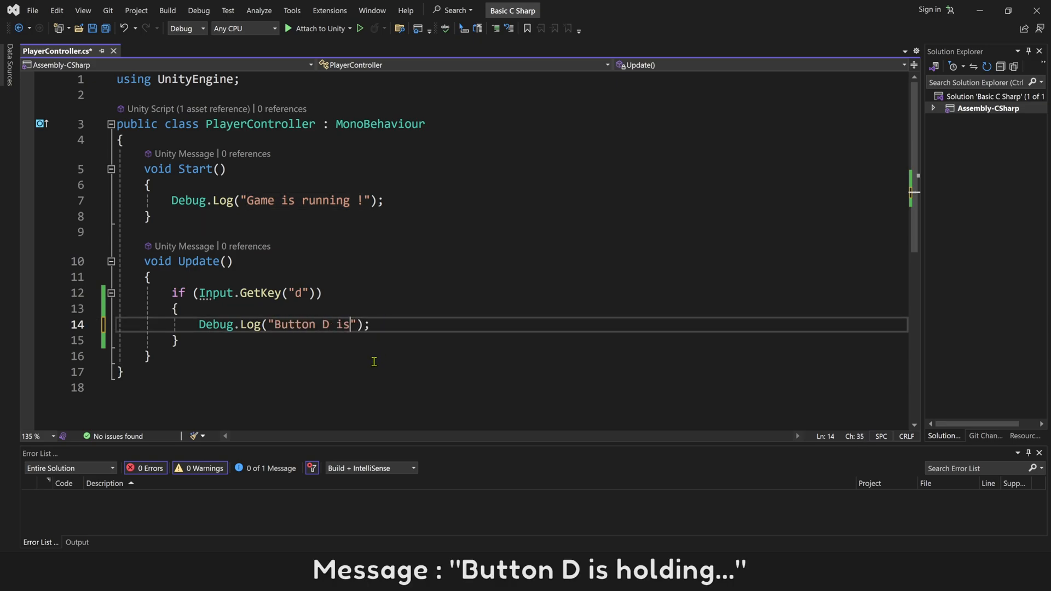
pyautogui.write('holding...')
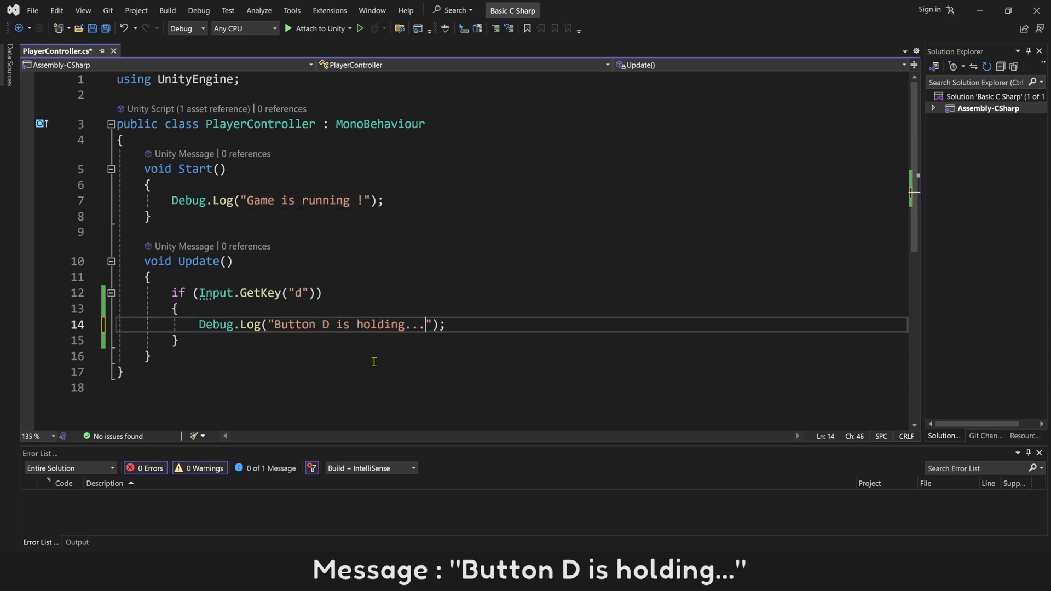
pyautogui.click(32, 10)
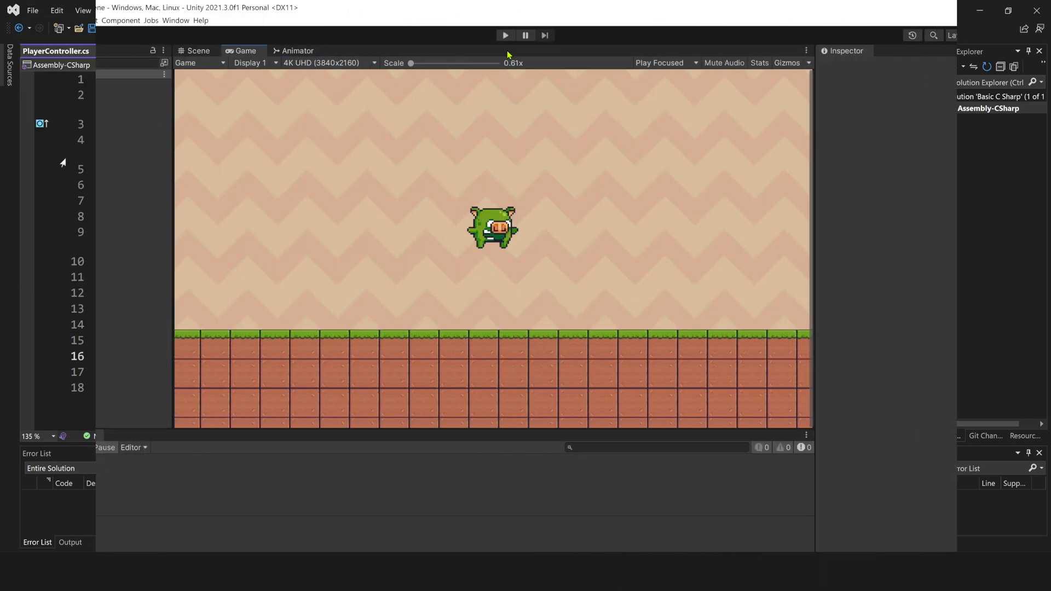
# Step: Enter play mode and hold D to check the console output
pyautogui.click(505, 35)
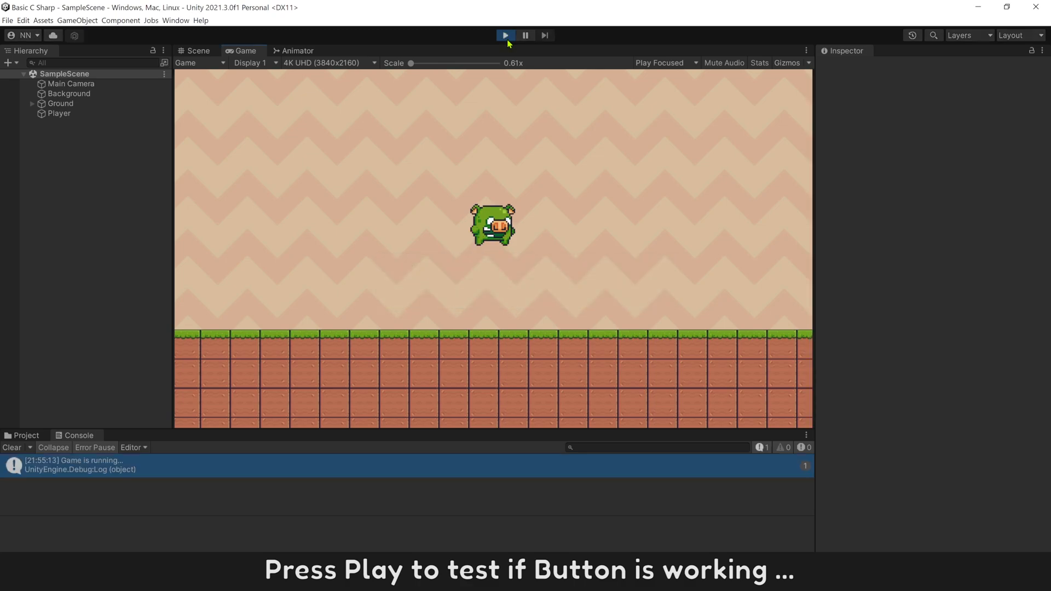
pyautogui.press('d')
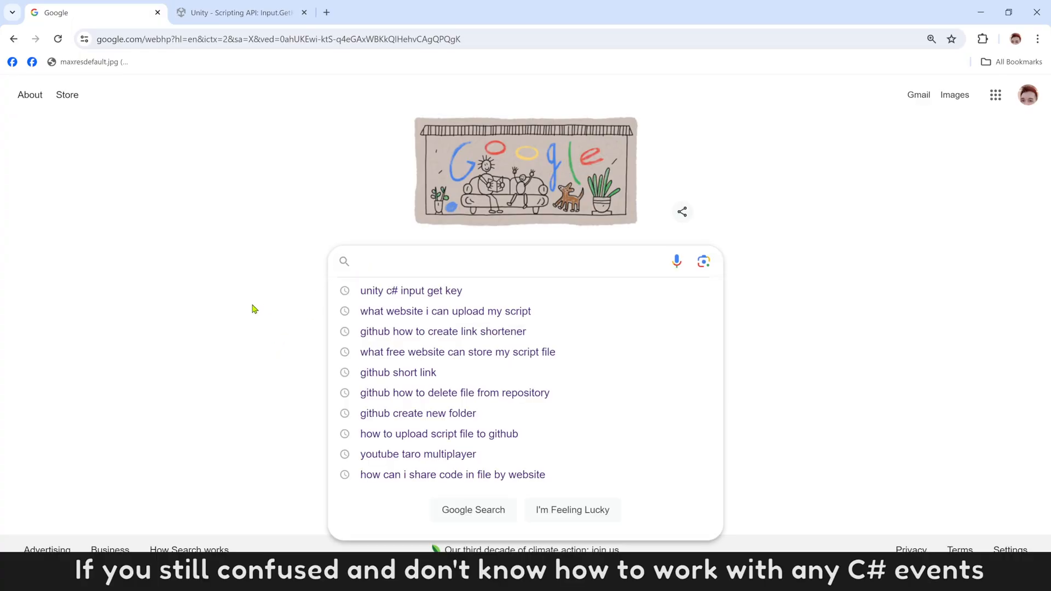
# Step: Search Google for 'unity C# input get key'
pyautogui.write('unity')
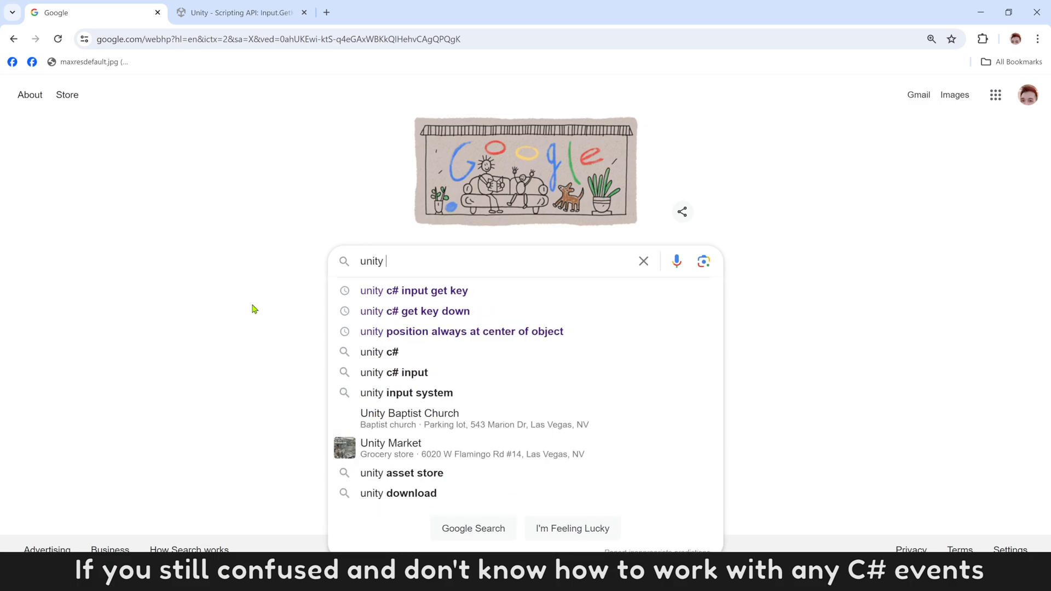
pyautogui.write('C# input get key')
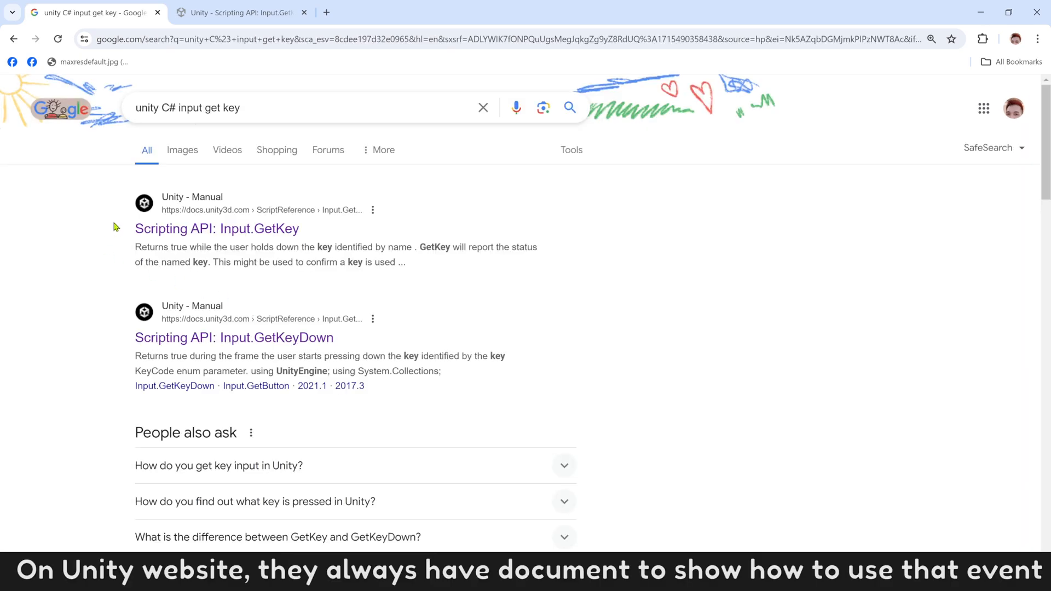
pyautogui.moveTo(183, 215)
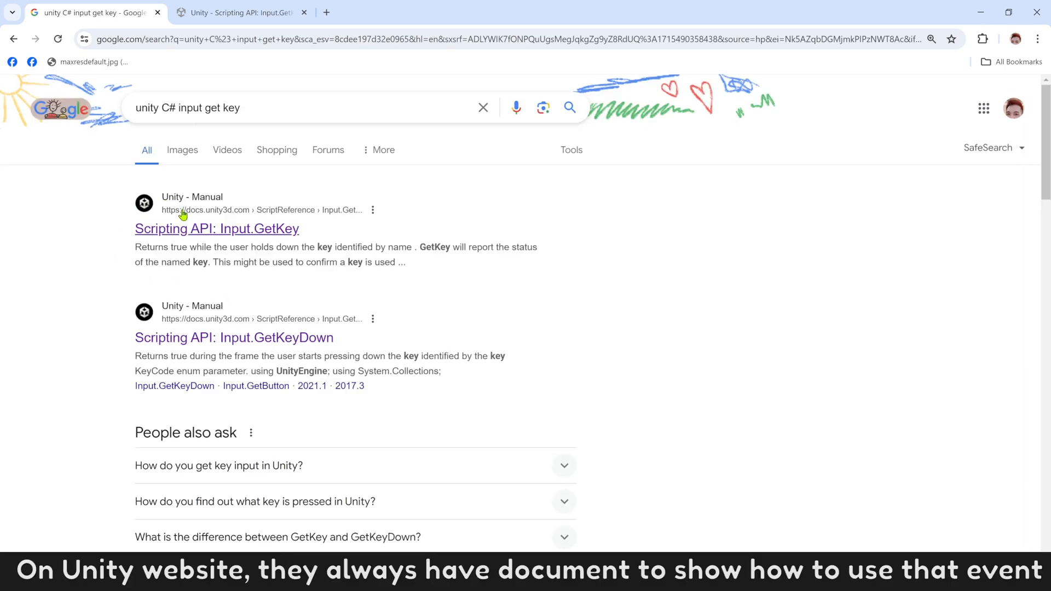
pyautogui.moveTo(235, 238)
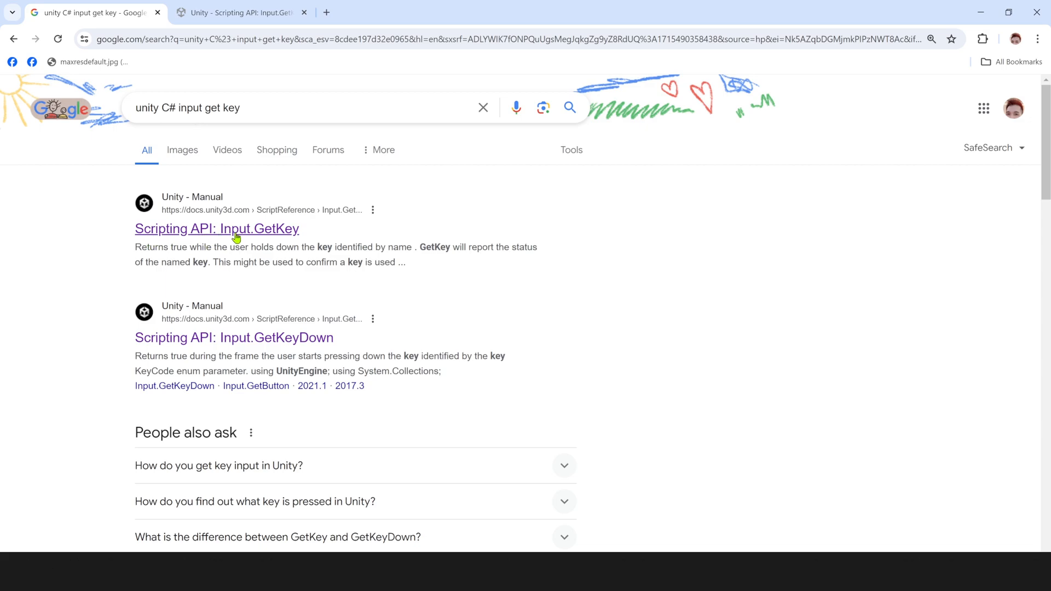
# Step: Open the Scripting API Input.GetKey page and select part of its example code
pyautogui.click(217, 229)
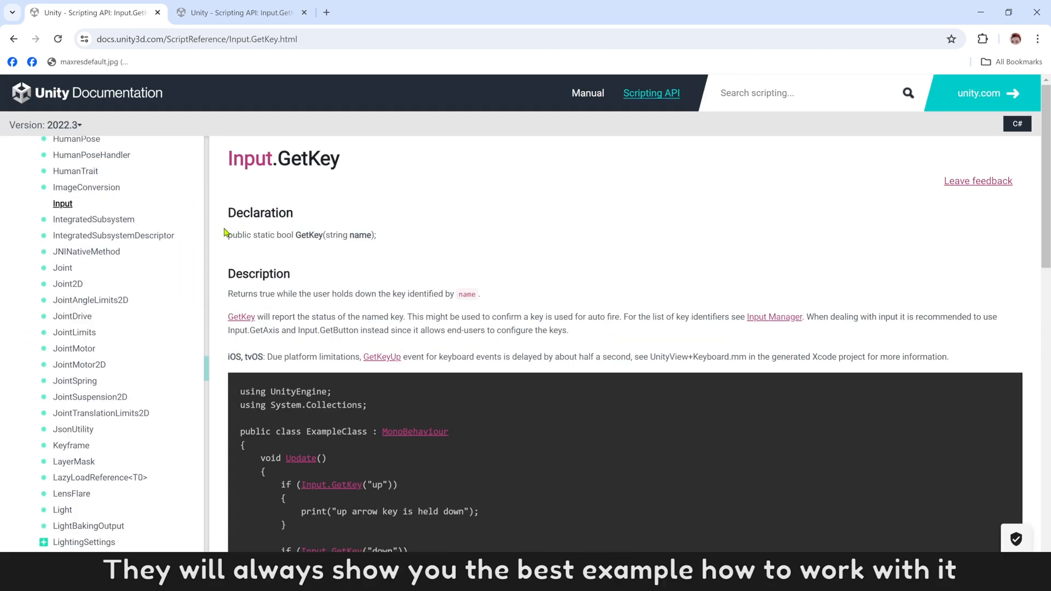
pyautogui.scroll(-3)
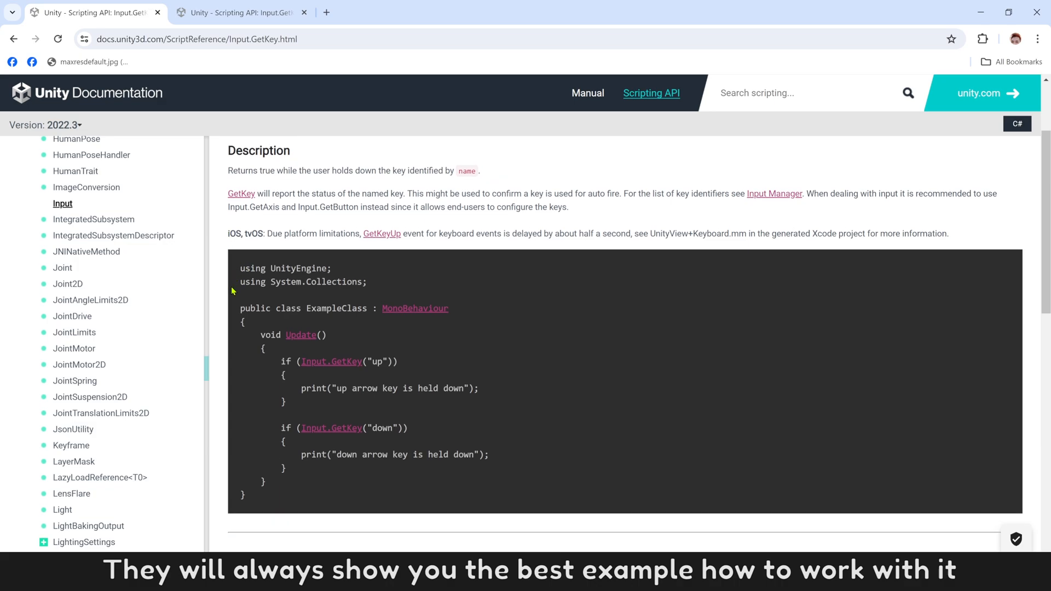
pyautogui.moveTo(396, 401)
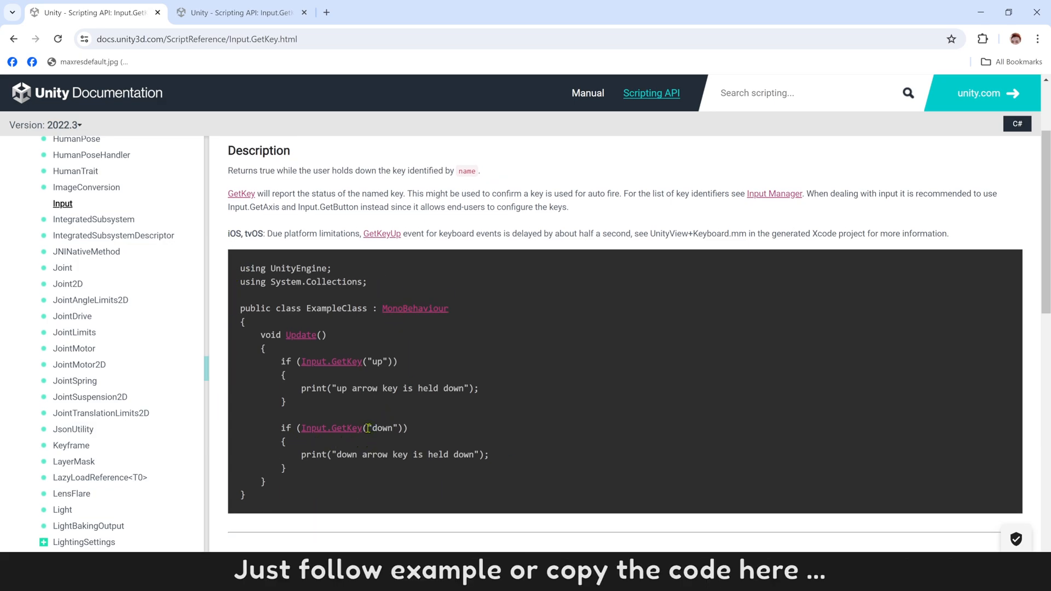
pyautogui.doubleClick(381, 428)
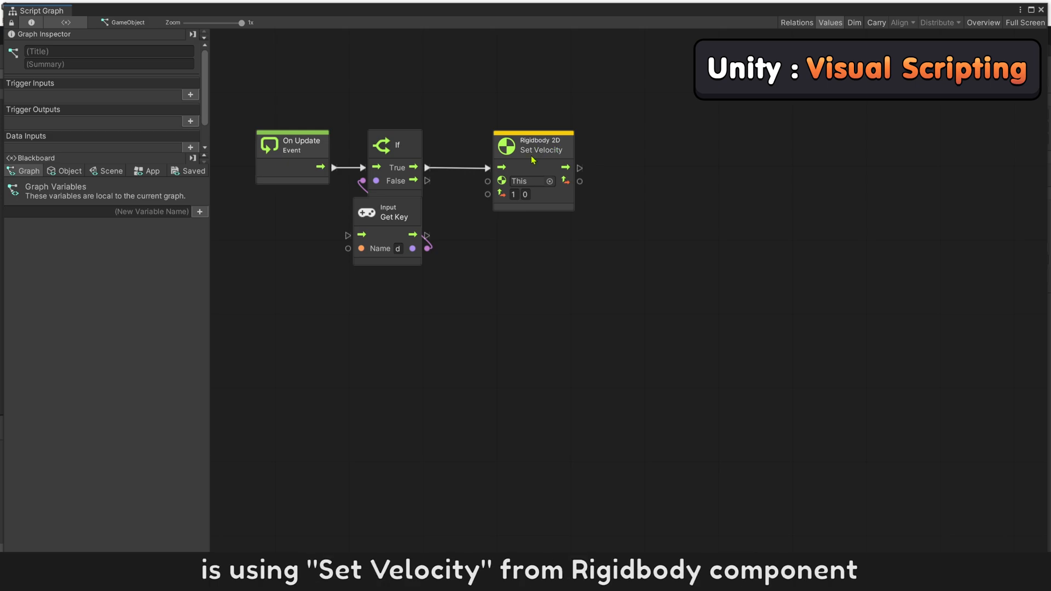
pyautogui.moveTo(549, 159)
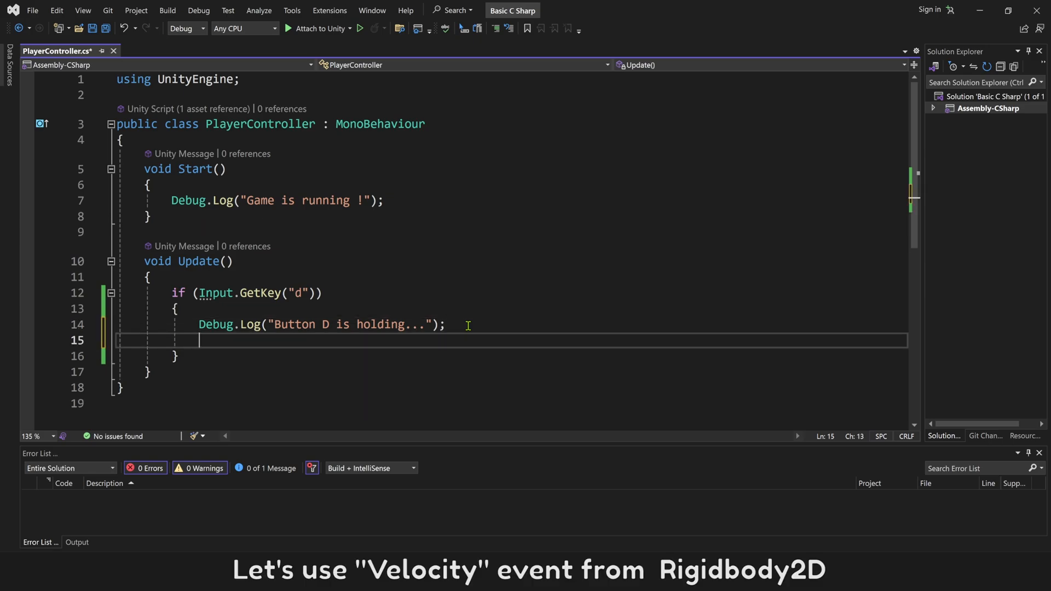
# Step: Type Rigidbody2D.SetVelocity under the Debug.Log line and browse IntelliSense suggestions
pyautogui.write('Rigidbody2D.Se')
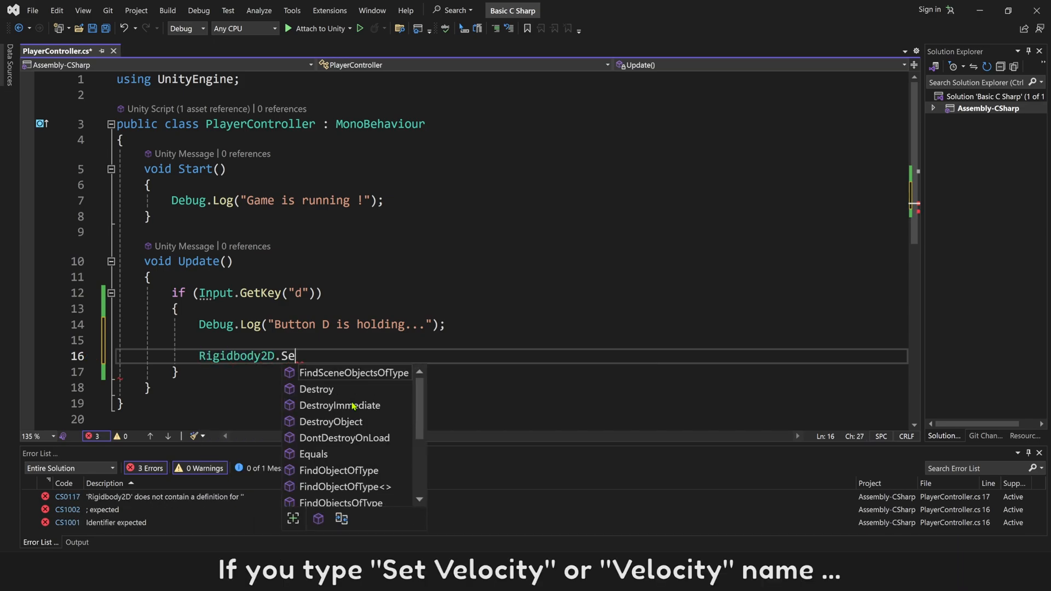
pyautogui.write('tVelocity')
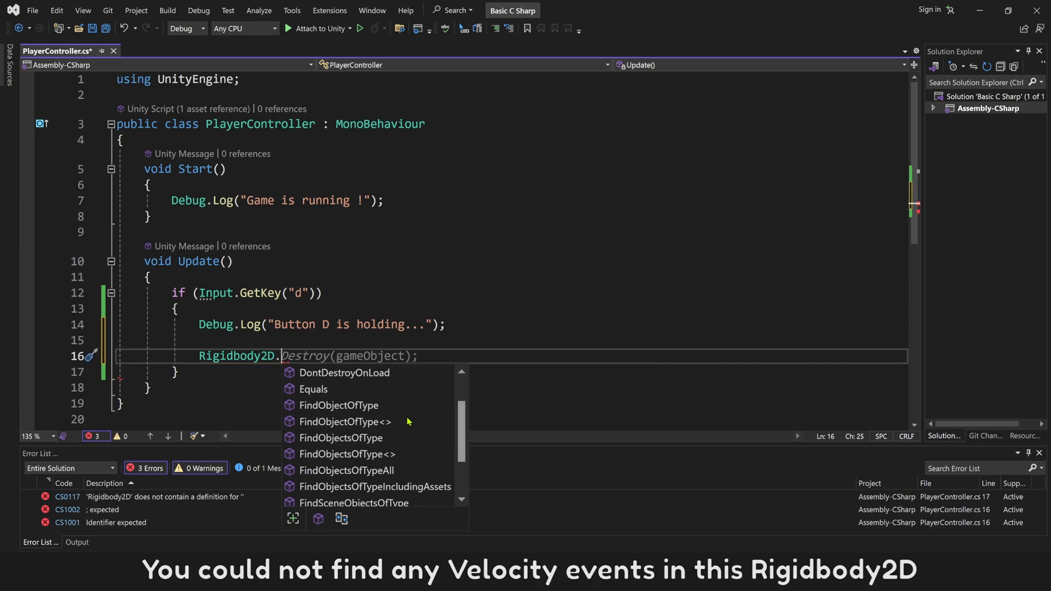
pyautogui.scroll(-3)
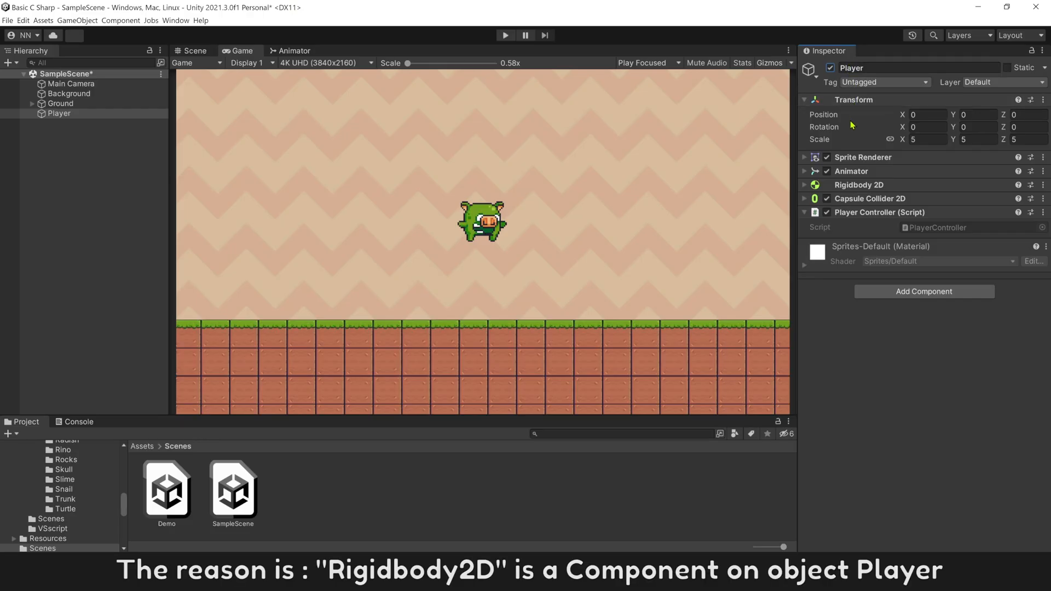
pyautogui.moveTo(874, 192)
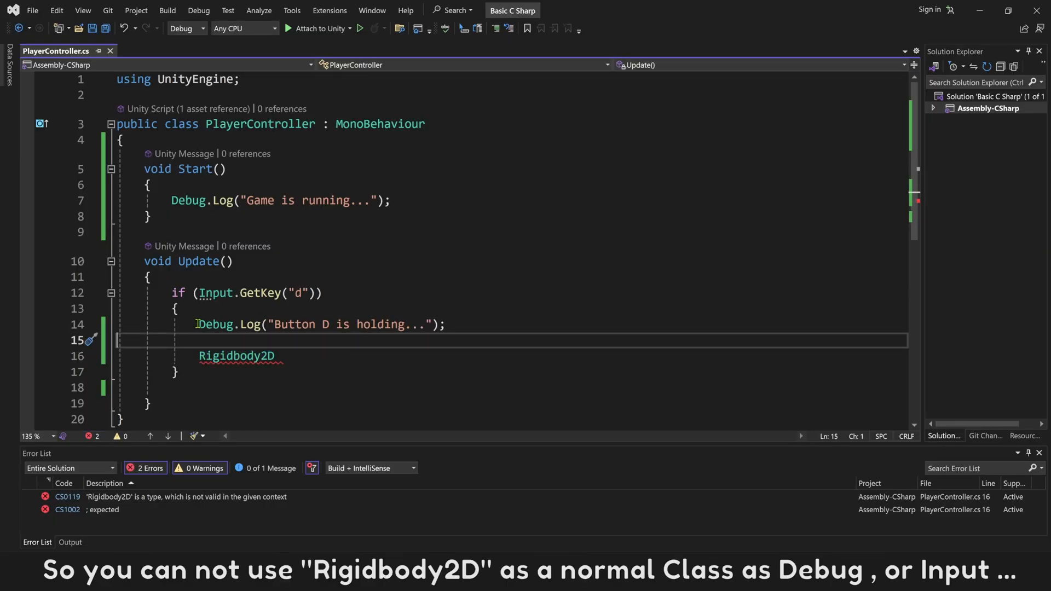
pyautogui.doubleClick(216, 325)
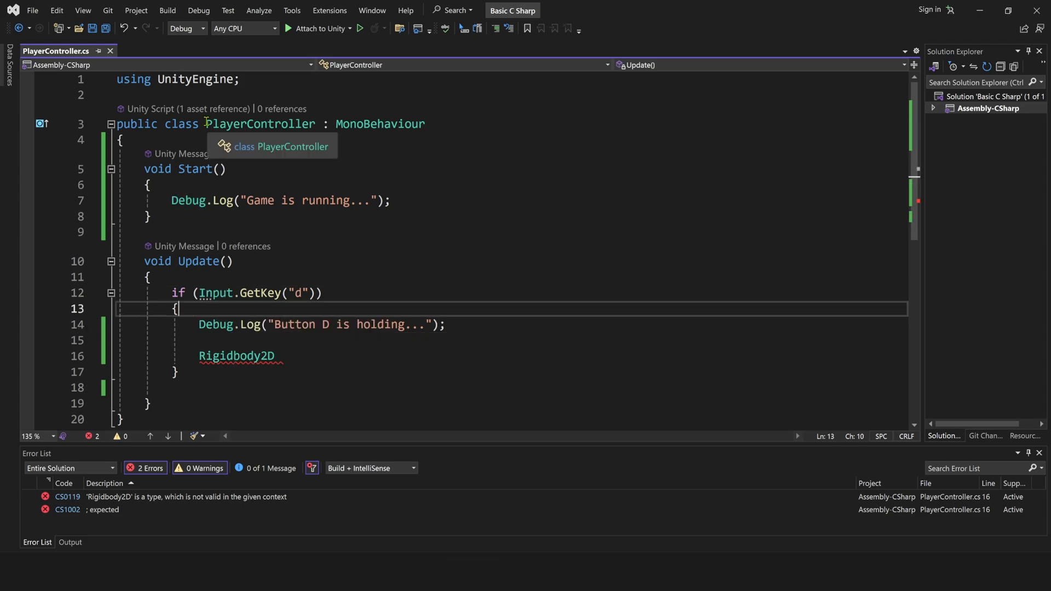
pyautogui.doubleClick(260, 125)
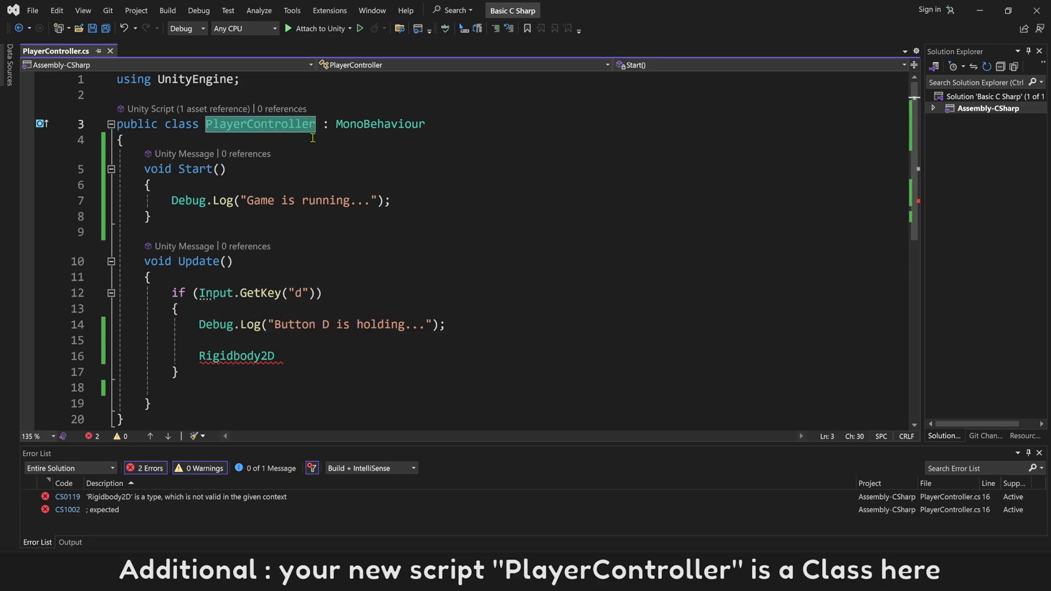
pyautogui.click(124, 140)
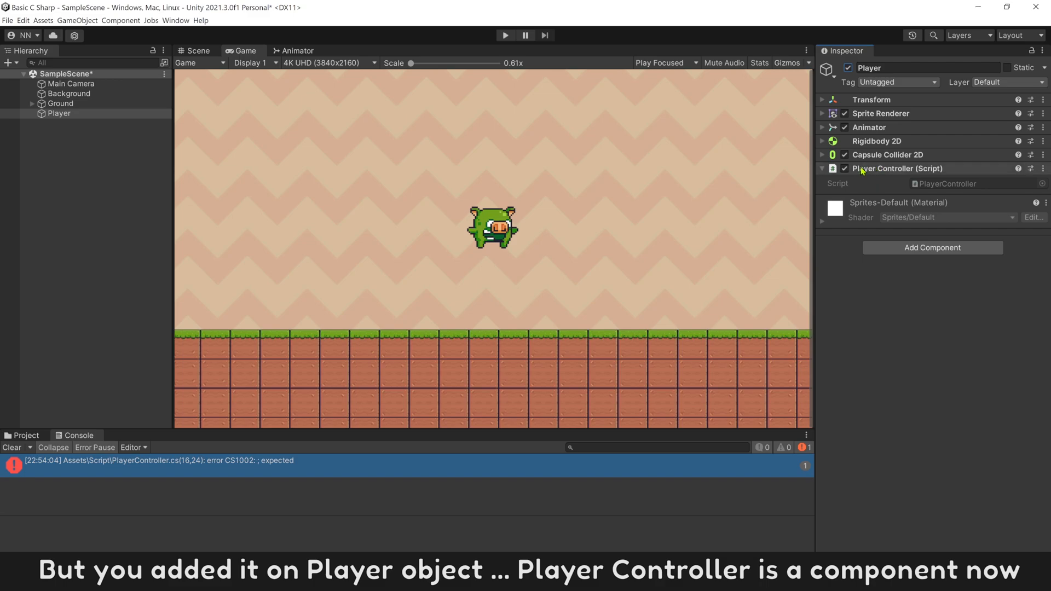
pyautogui.moveTo(903, 175)
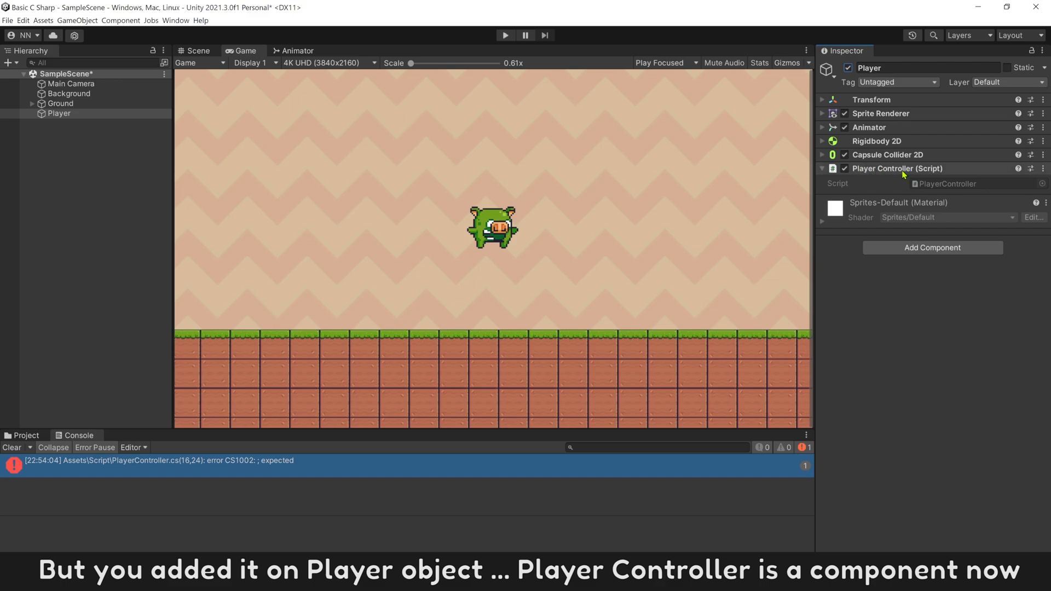
pyautogui.moveTo(888, 146)
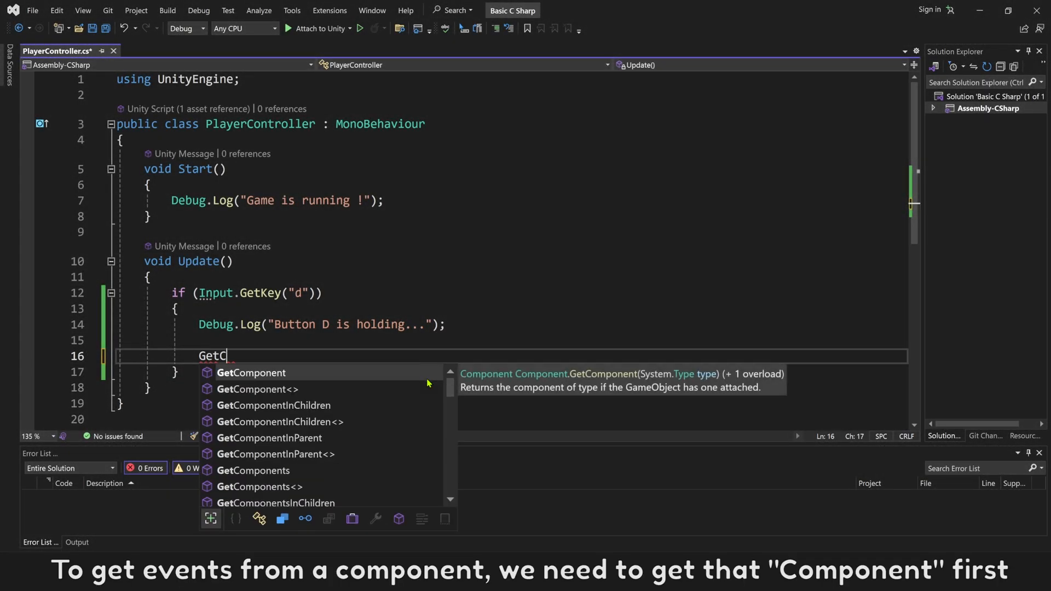
# Step: Rewrite the D-key line as GetComponent<Rigidbody2D>().velocity = Vector2(1, 0) using IntelliSense
pyautogui.write('ponent<PlayerController>();')
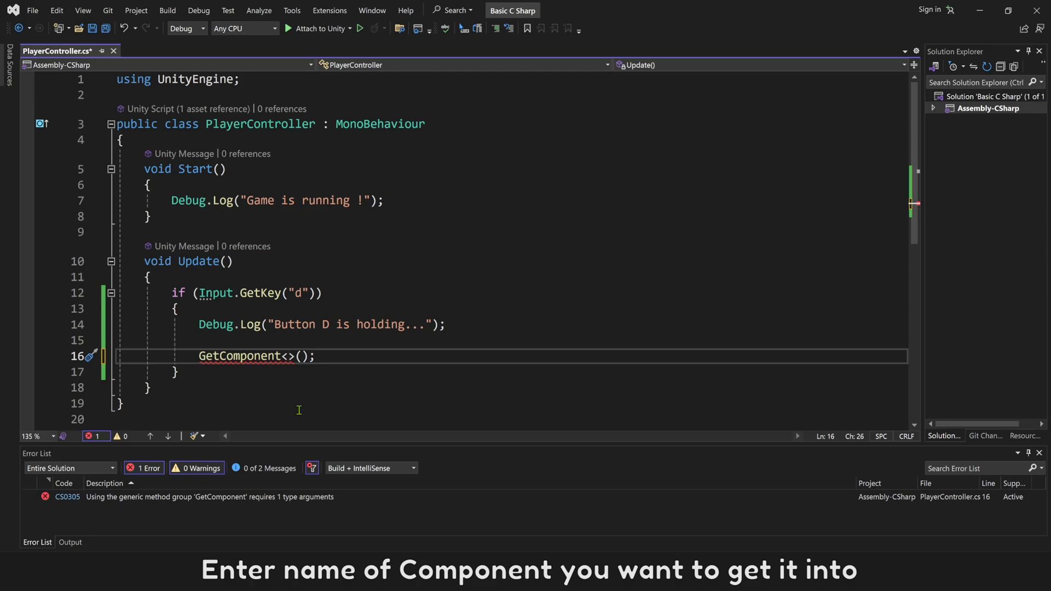
pyautogui.write('Rigidbody2D')
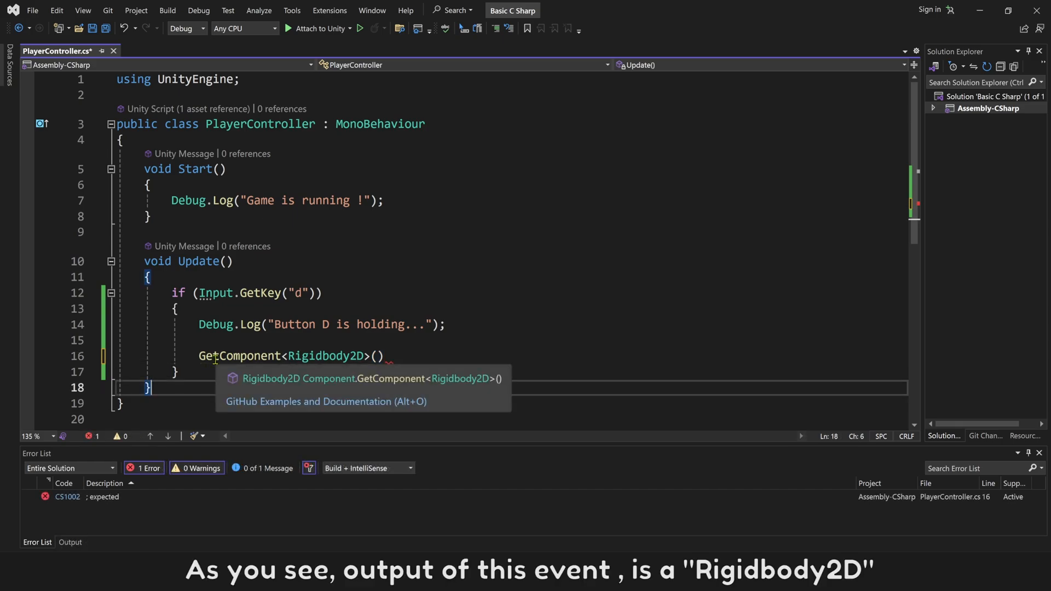
pyautogui.moveTo(278, 395)
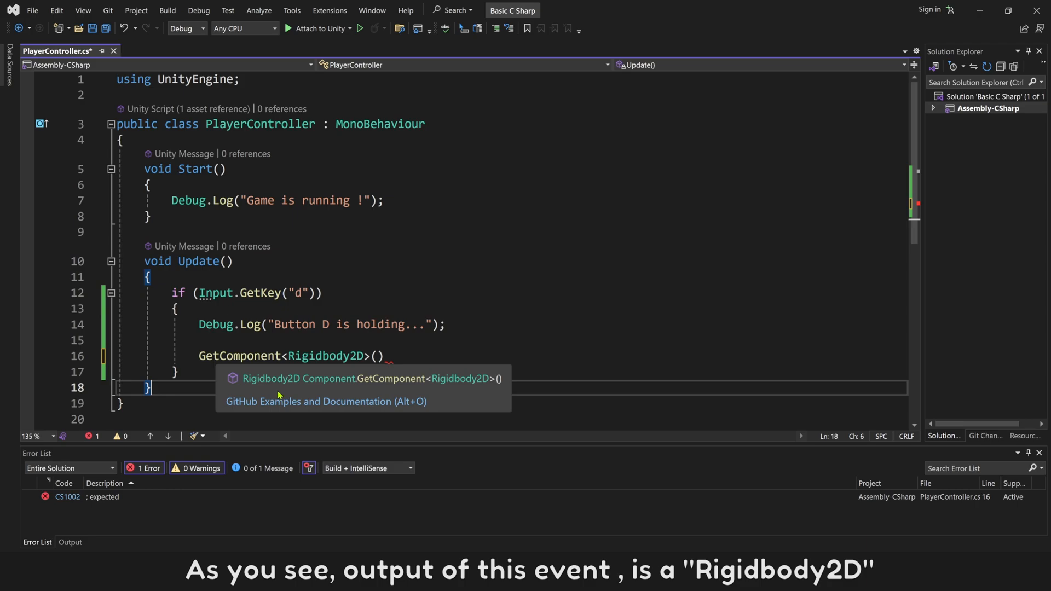
pyautogui.write('.')
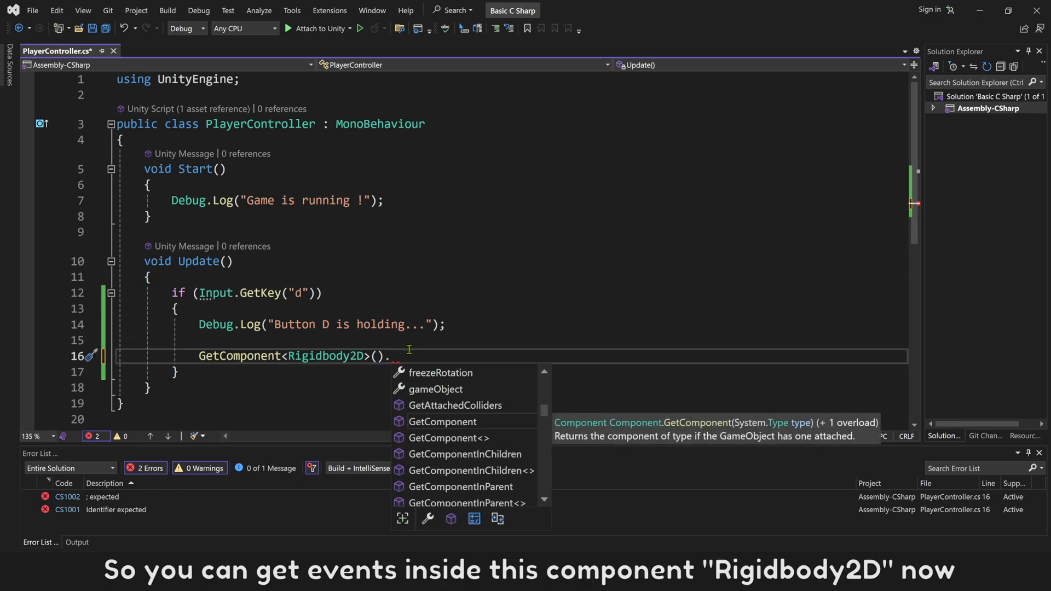
pyautogui.write('velocity = Vector2(1,')
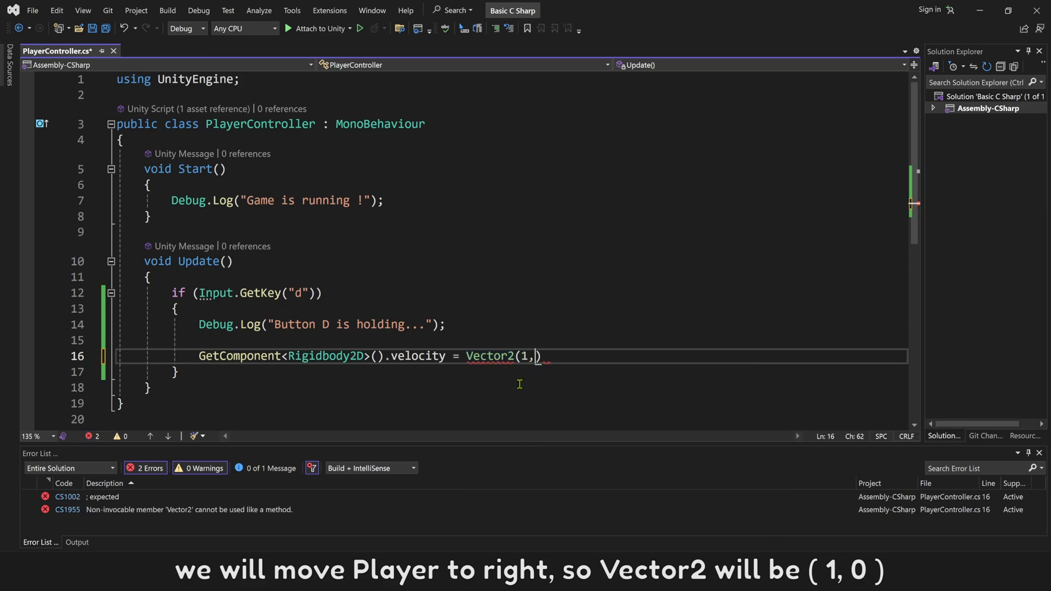
pyautogui.write('0);')
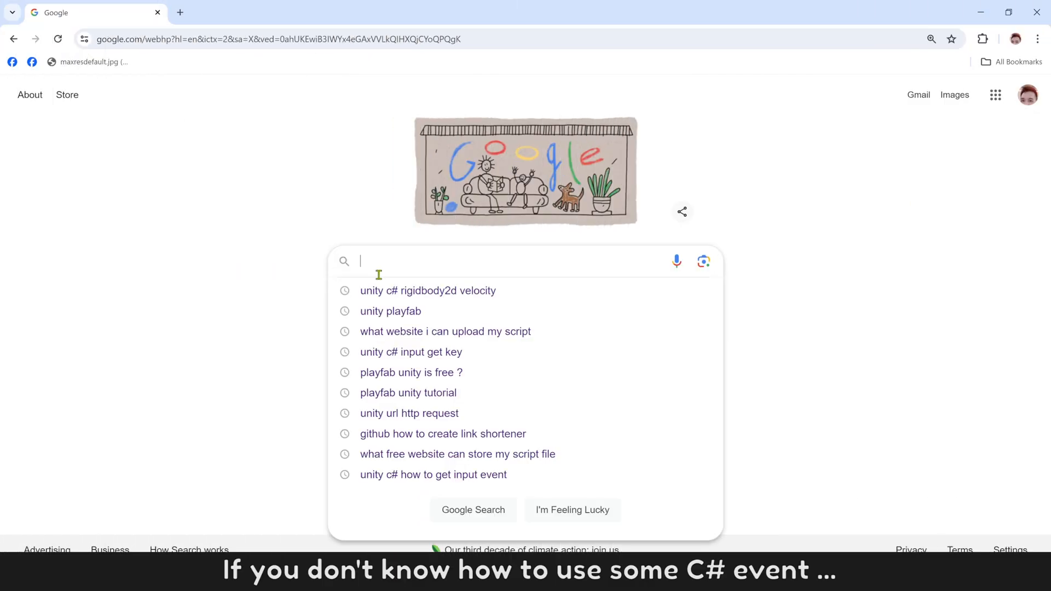
# Step: Search Google for "unity C# rigidbody2D velocity"
pyautogui.write('unity')
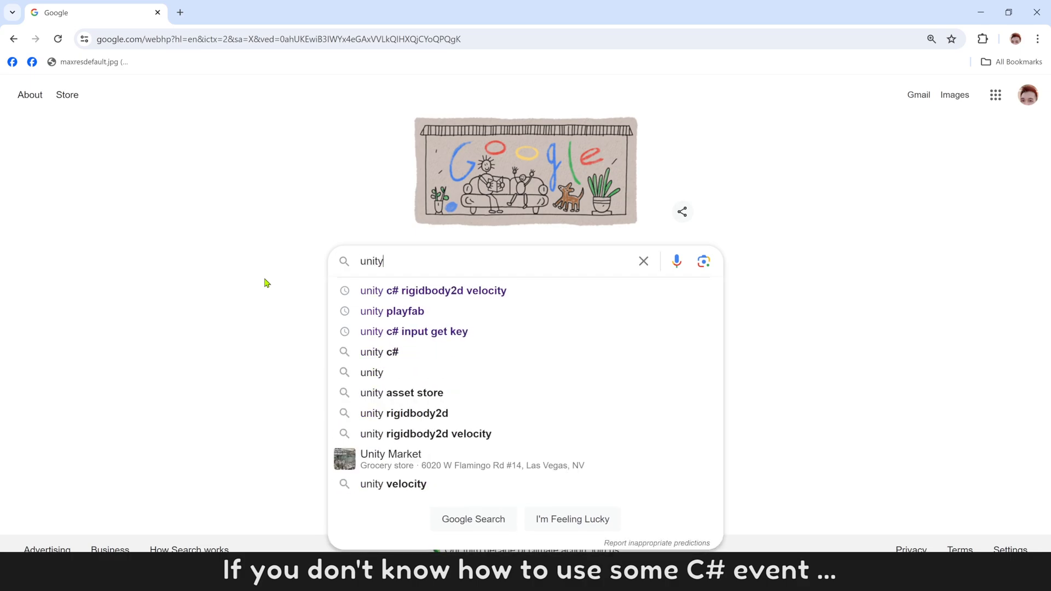
pyautogui.write('C# rigidbody2D velocity')
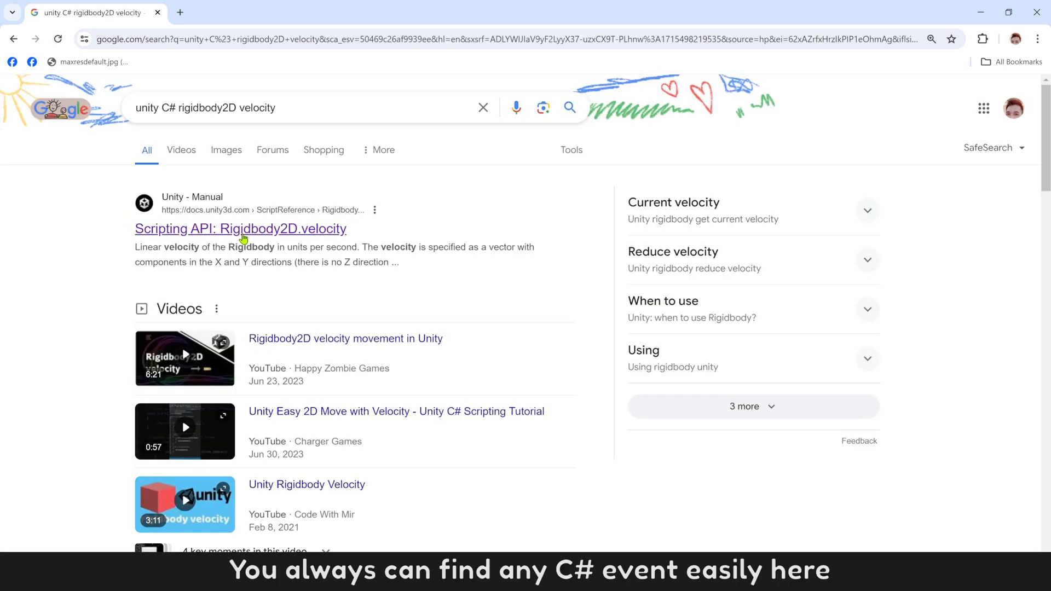
# Step: Open the Scripting API Rigidbody2D.velocity page and select rb.velocity in its example code
pyautogui.click(239, 229)
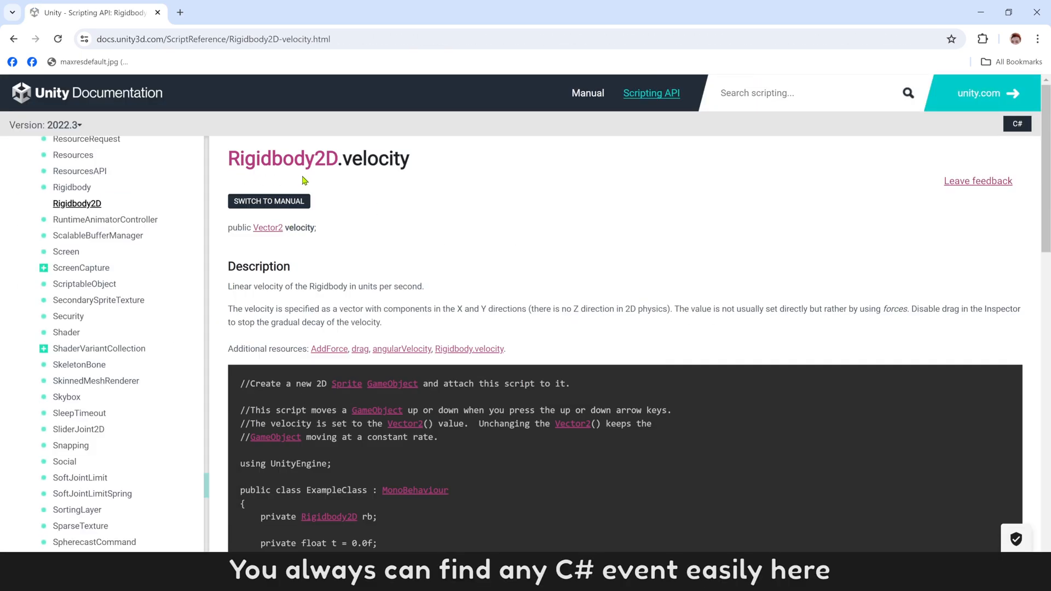
pyautogui.scroll(-3)
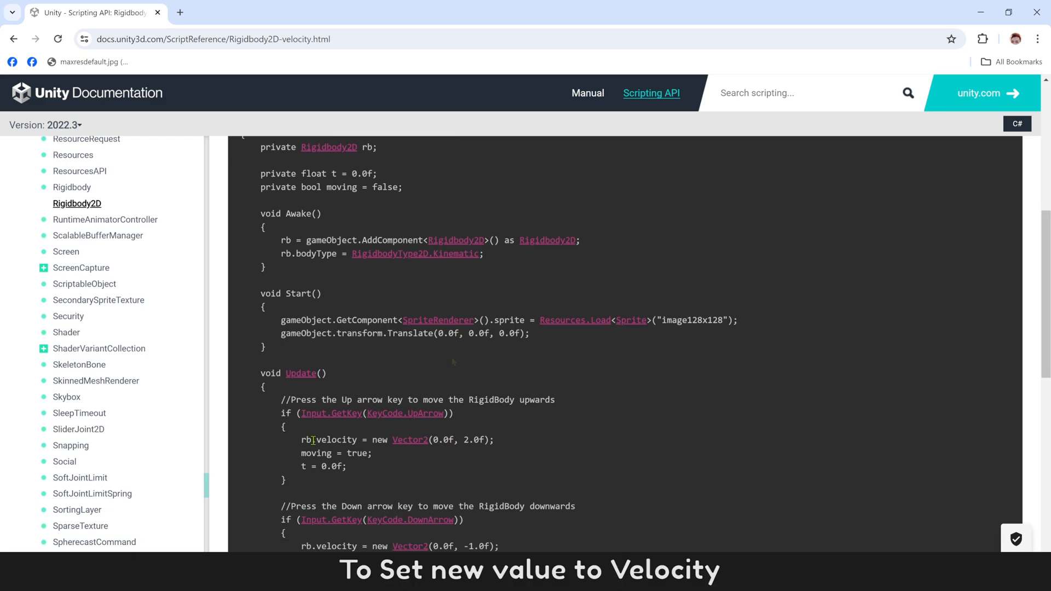
pyautogui.doubleClick(335, 439)
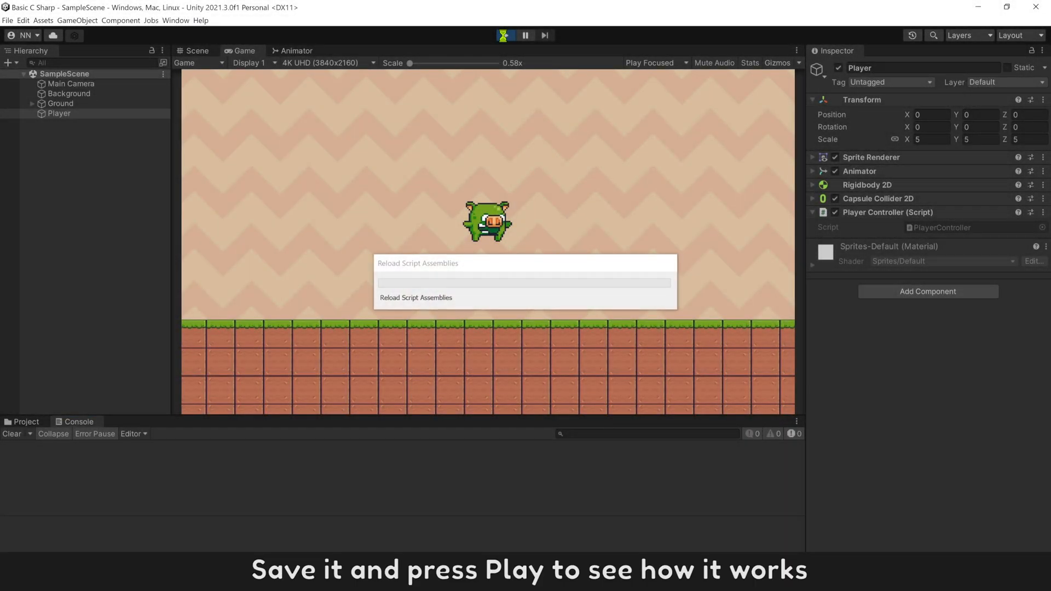
# Step: Play-test the Player moving right with D, then tick Freeze Rotation Z on Rigidbody 2D
pyautogui.click(505, 35)
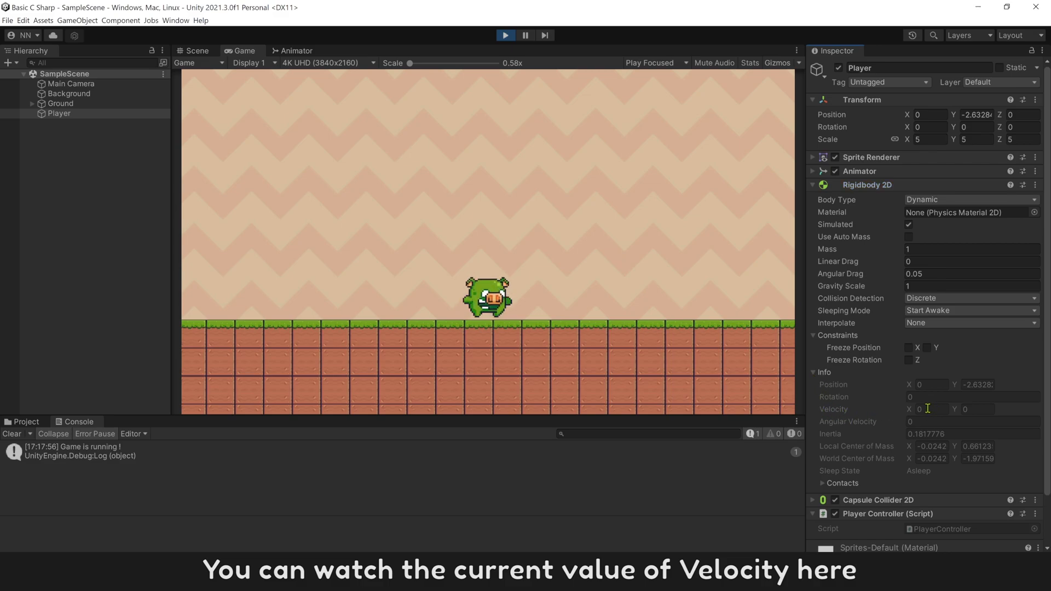
pyautogui.press('d')
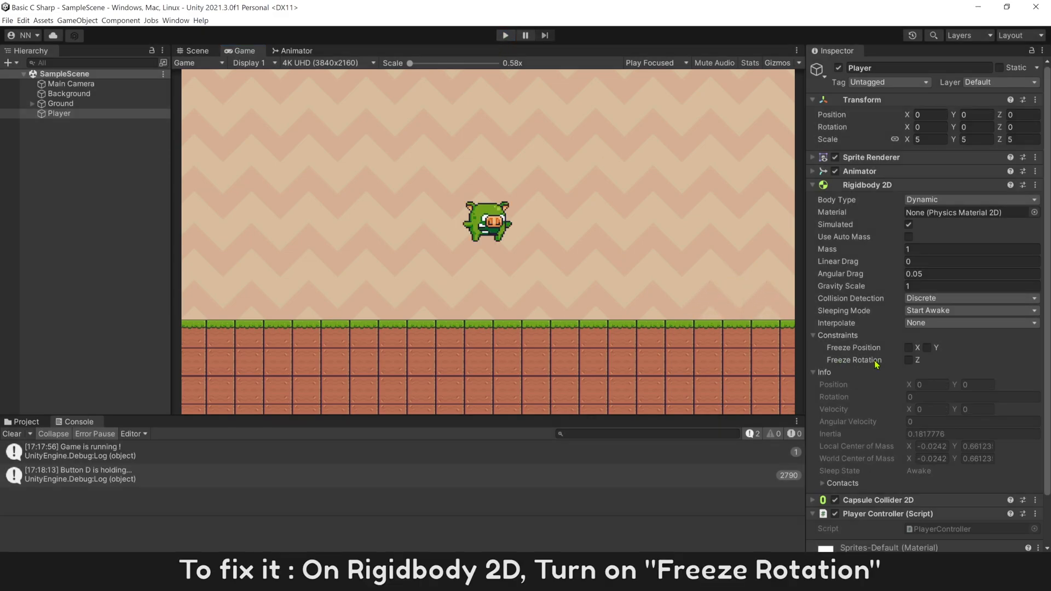
pyautogui.click(909, 360)
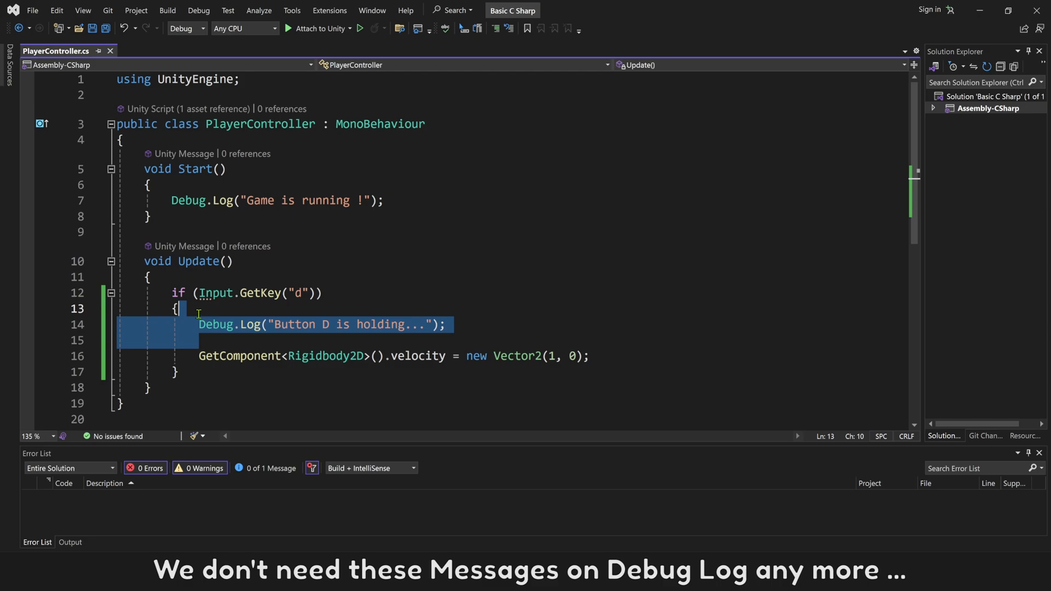
# Step: Delete the Debug.Log lines, duplicate the D block as an A block with Vector2(-1, 0), and save
pyautogui.press('Delete')
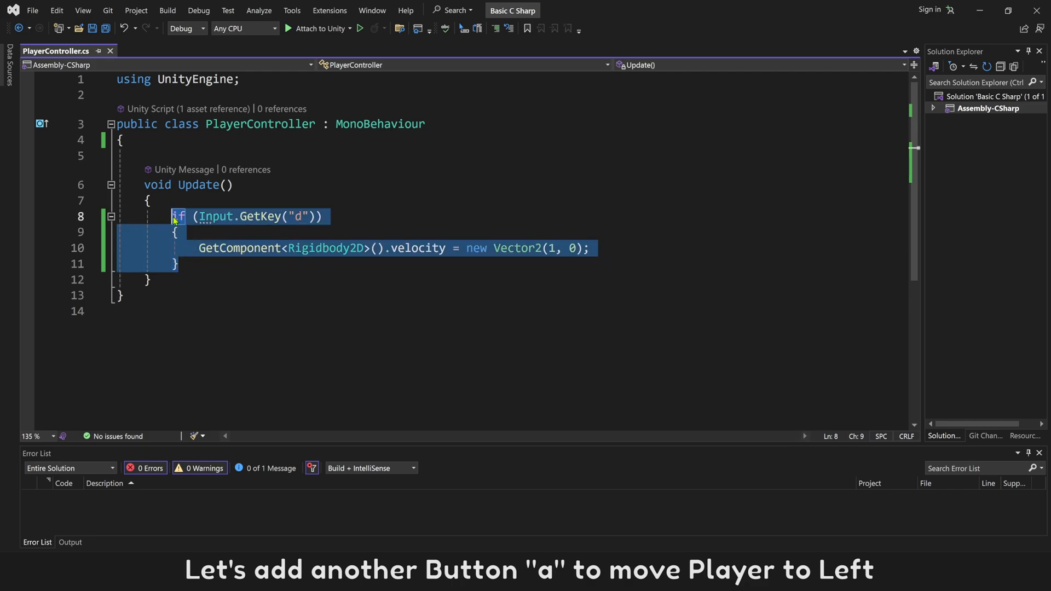
pyautogui.click(197, 263)
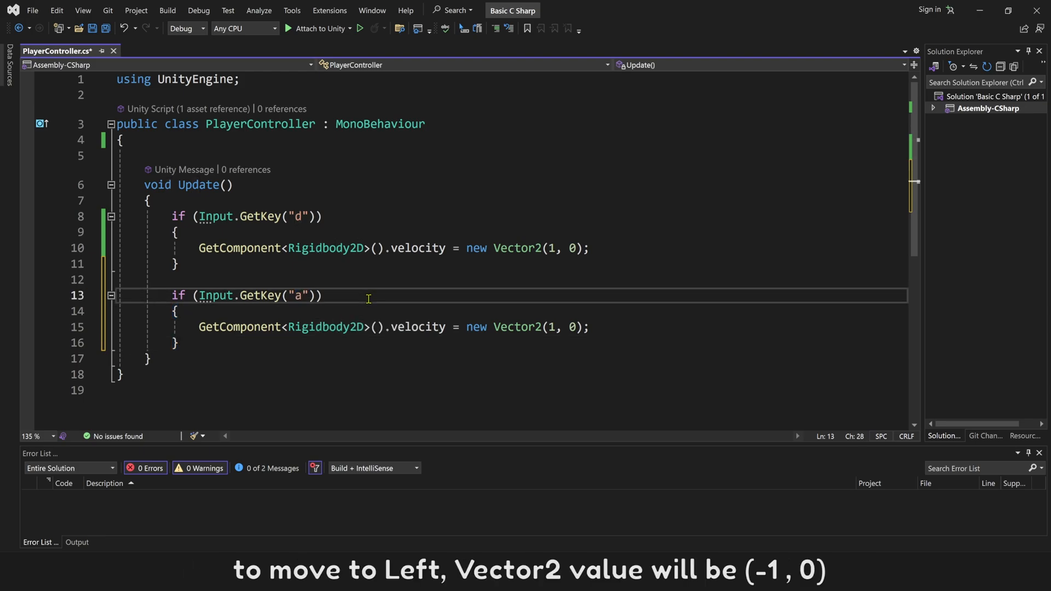
pyautogui.click(549, 328)
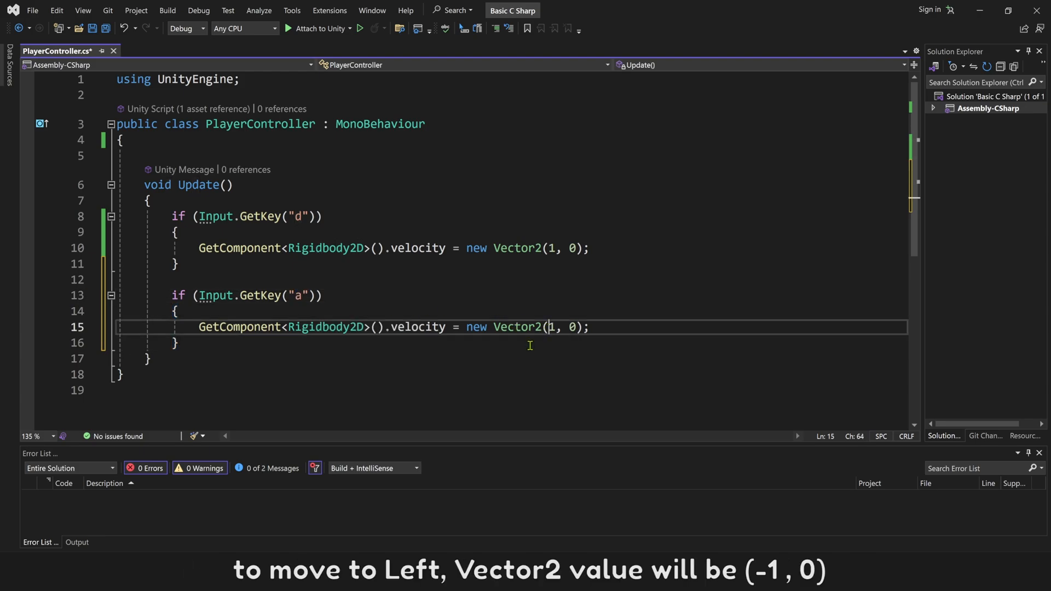
pyautogui.write('-')
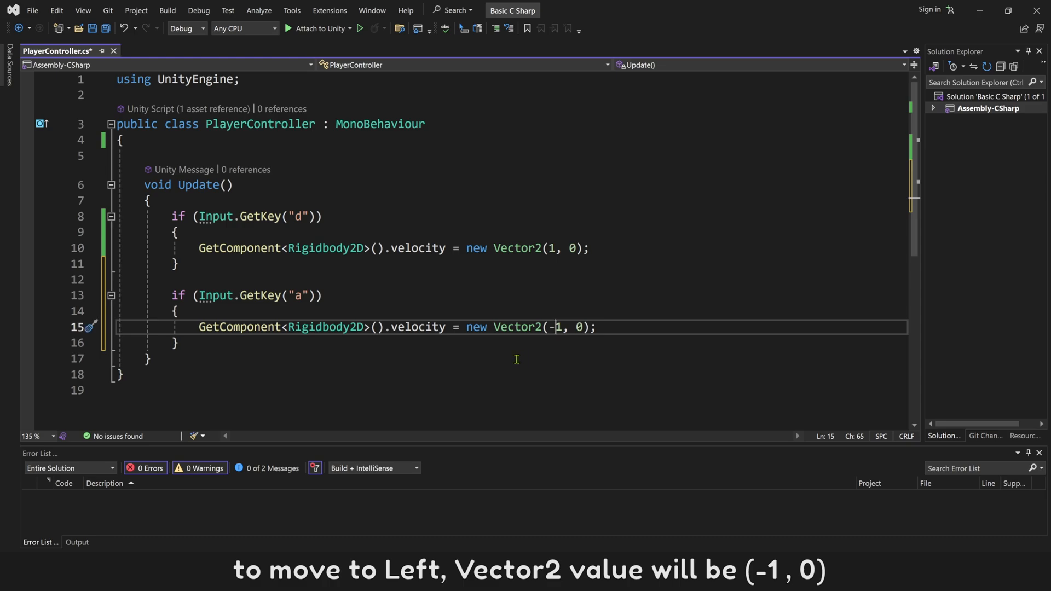
pyautogui.press('ctrl+s')
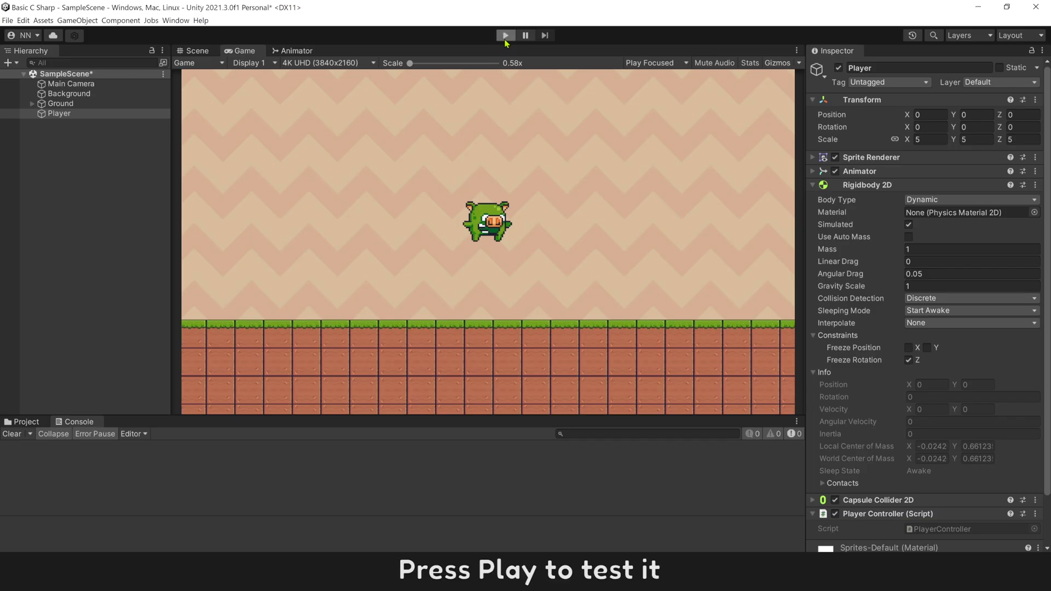
# Step: Play the game and press D and A to check sideways movement
pyautogui.click(505, 35)
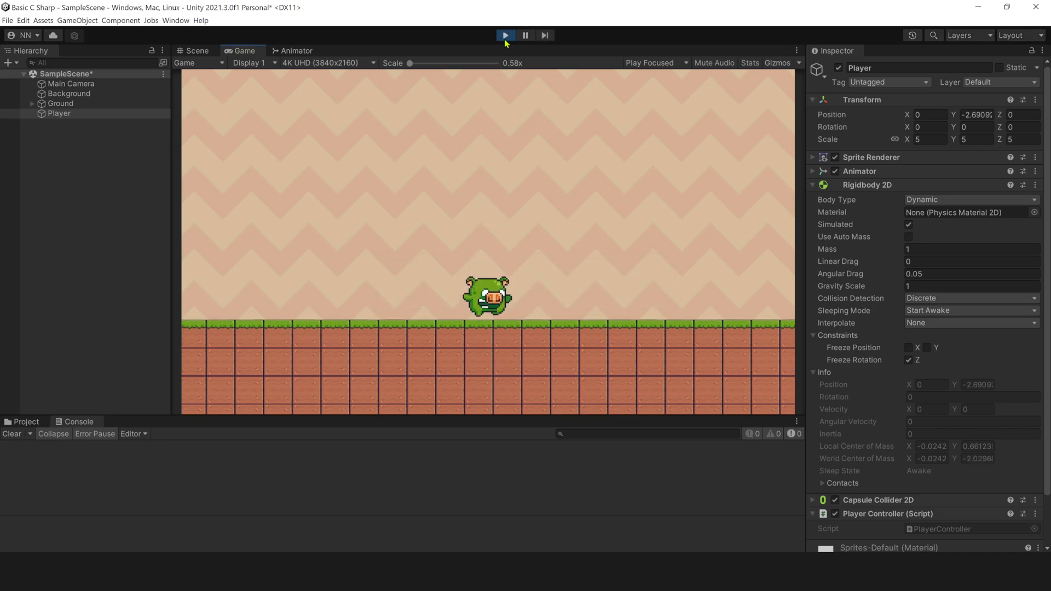
pyautogui.press('d')
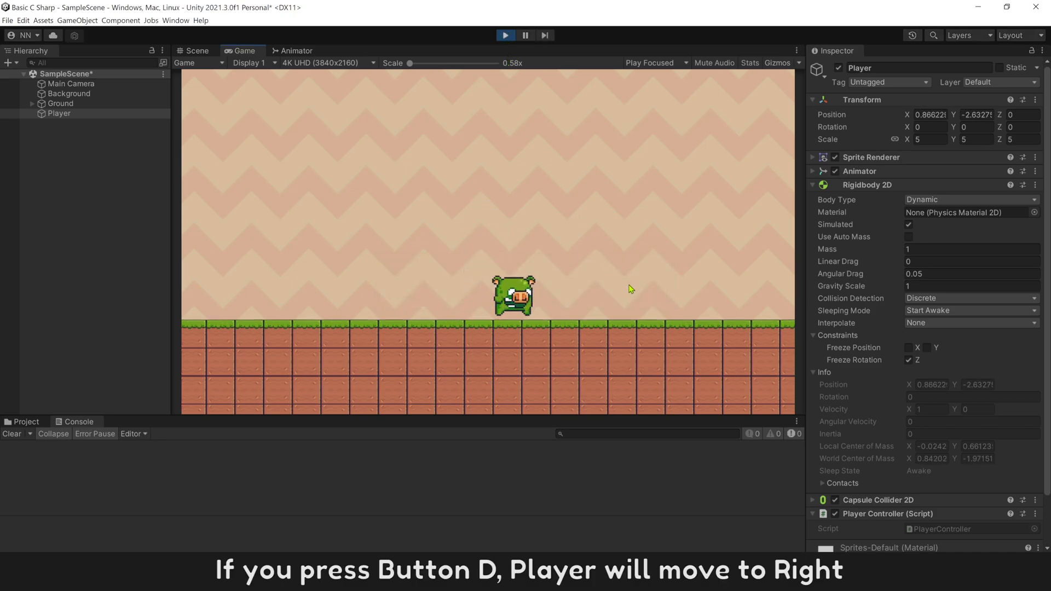
pyautogui.press('d')
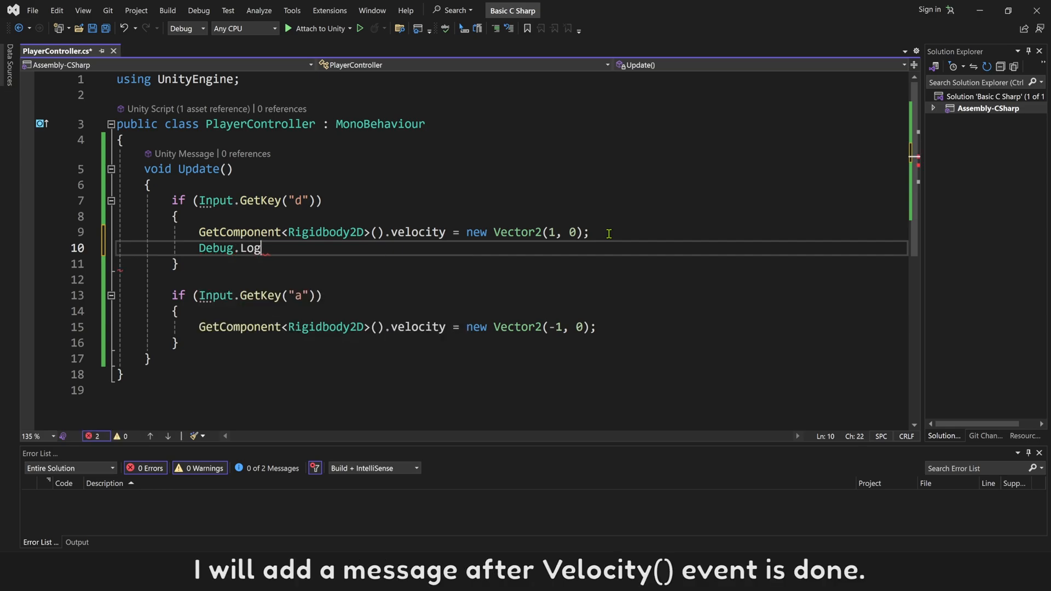
# Step: Add Debug.Log("Button D is pressing !") in the D block, then select that log line for removal
pyautogui.write('("Button ");')
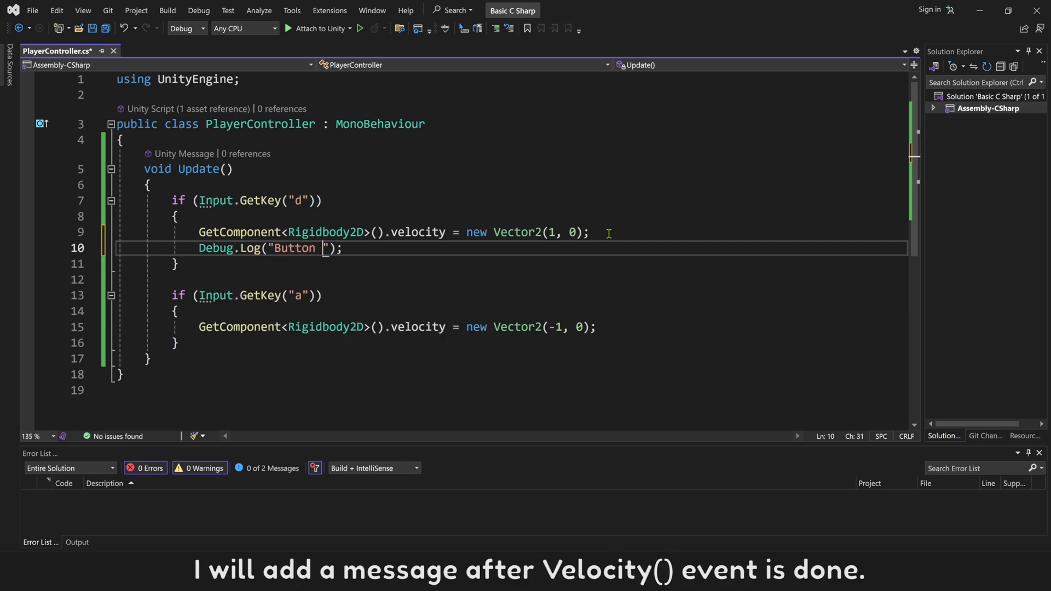
pyautogui.write('D is pressing')
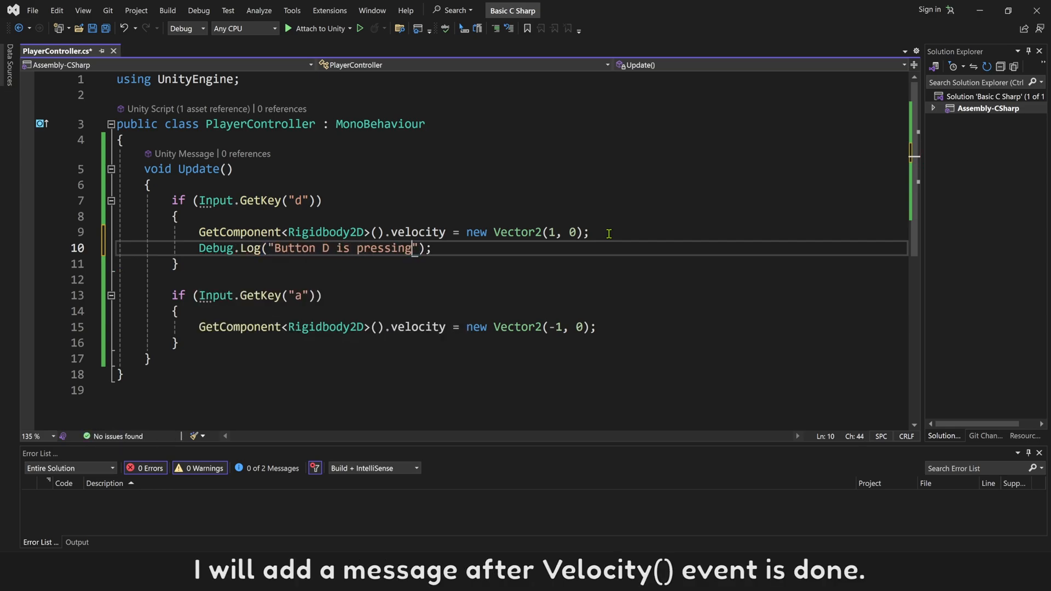
pyautogui.click(504, 35)
pyautogui.write(' !')
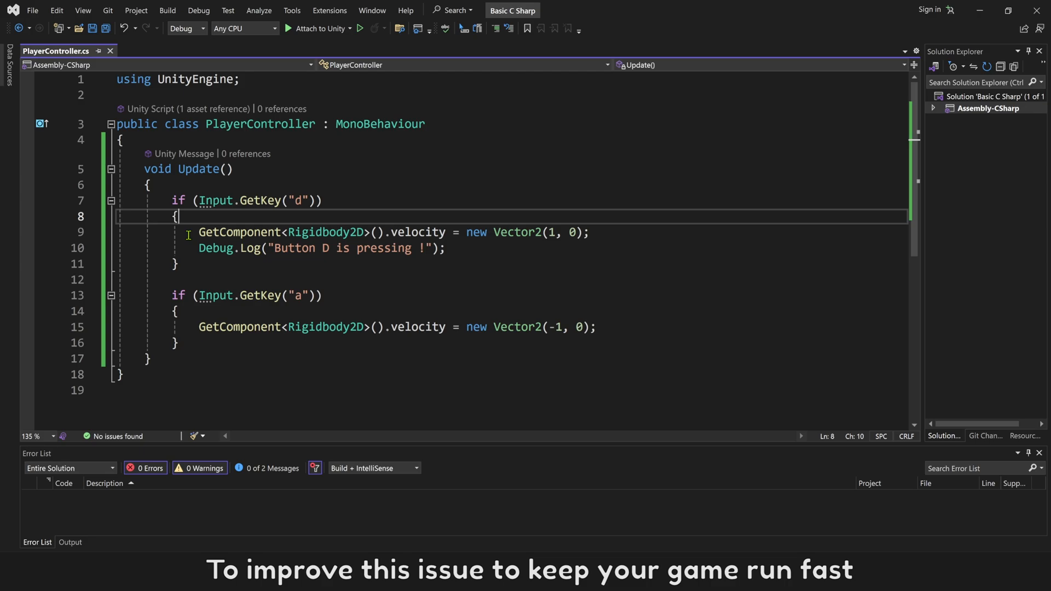
pyautogui.doubleClick(239, 232)
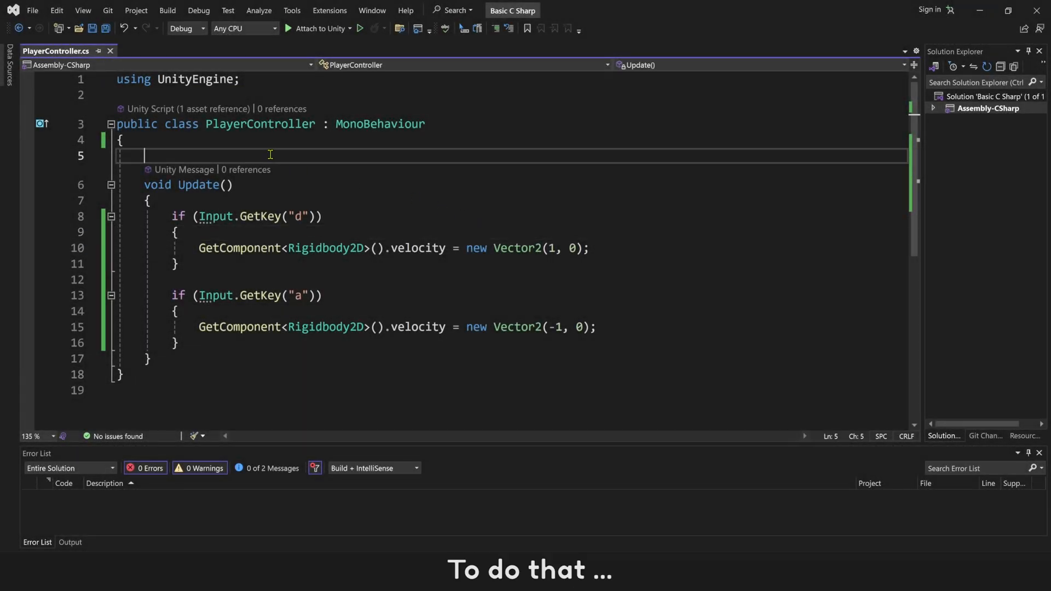
pyautogui.moveTo(493, 161)
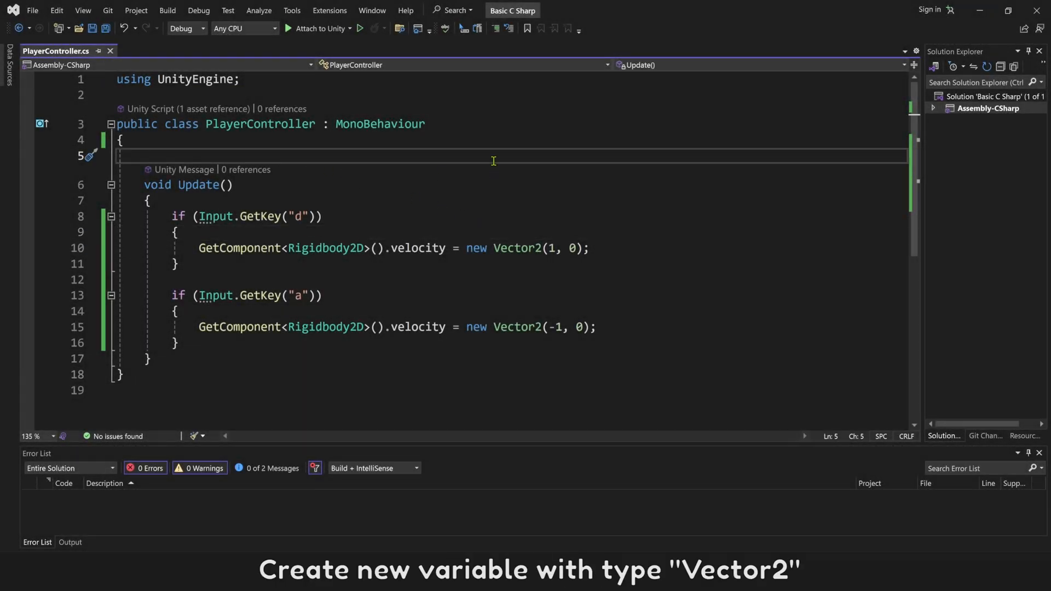
# Step: Declare a Vector2 field VectorToRight initialised to Vector2.zero
pyautogui.write('Vector2')
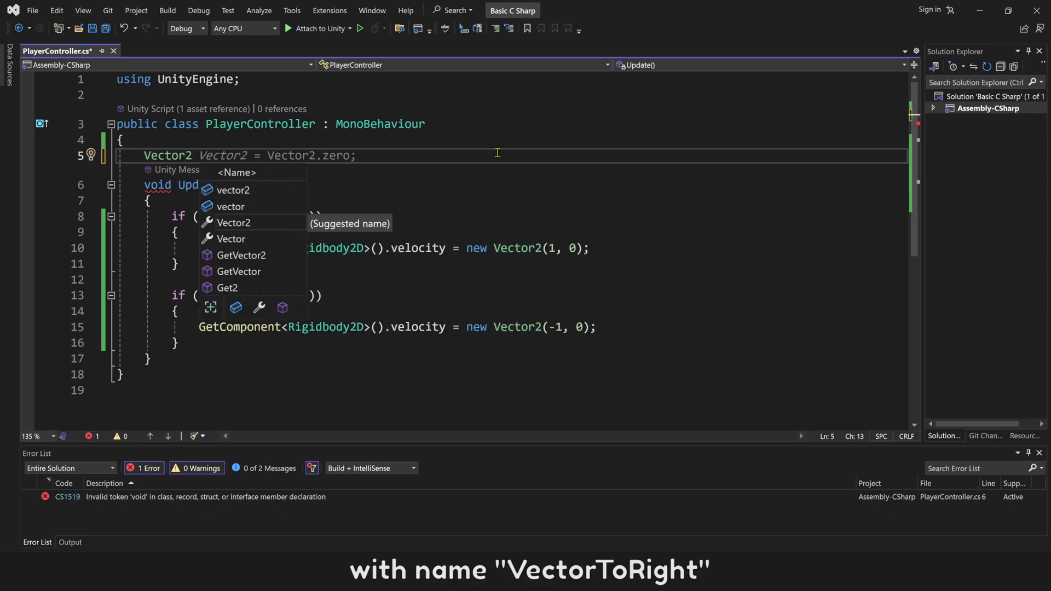
pyautogui.write('VectorTo')
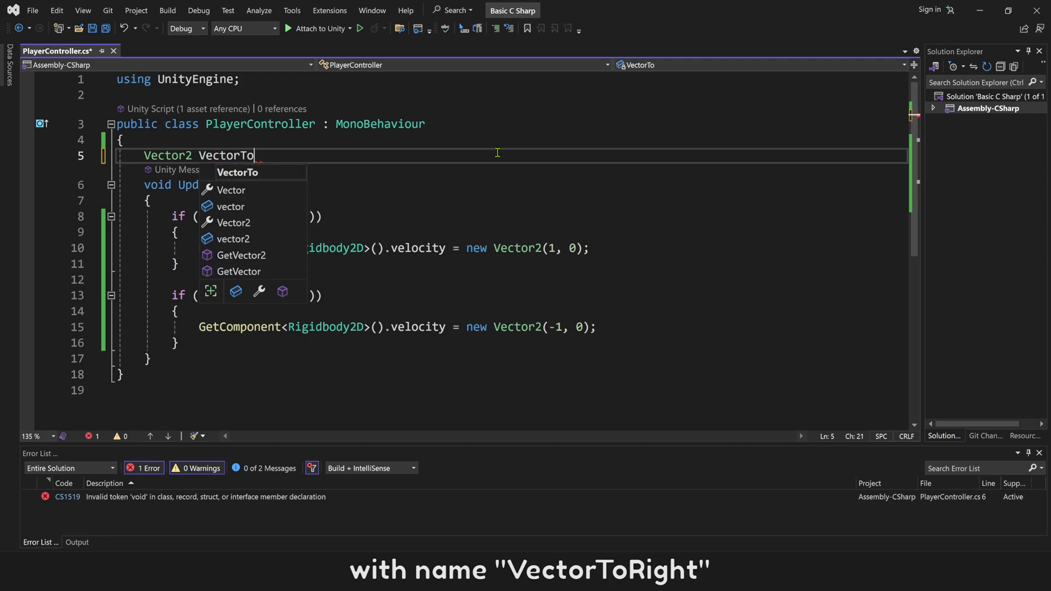
pyautogui.write('Right = Vector2.zero;')
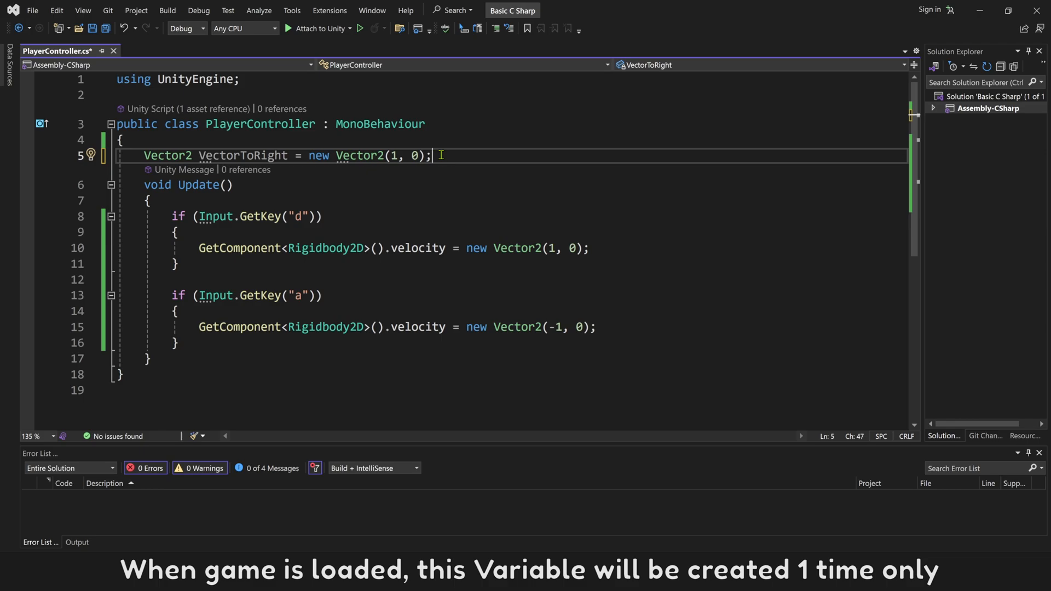
# Step: Use VectorToRight for the D-key velocity and add VectorToLeft
pyautogui.doubleClick(243, 155)
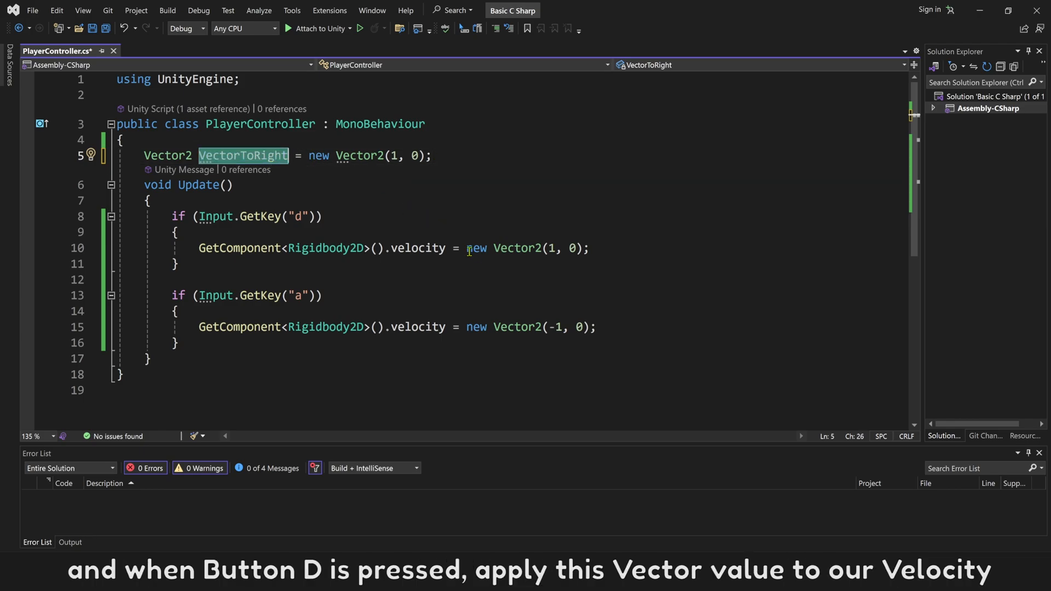
pyautogui.write('VectorToRight')
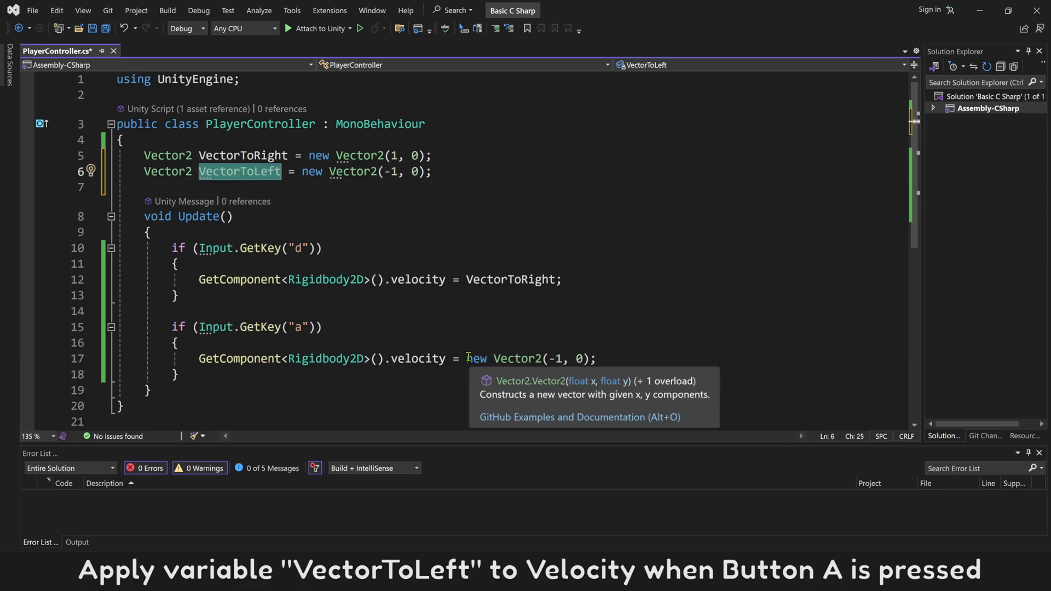
pyautogui.write('VectorToLeft')
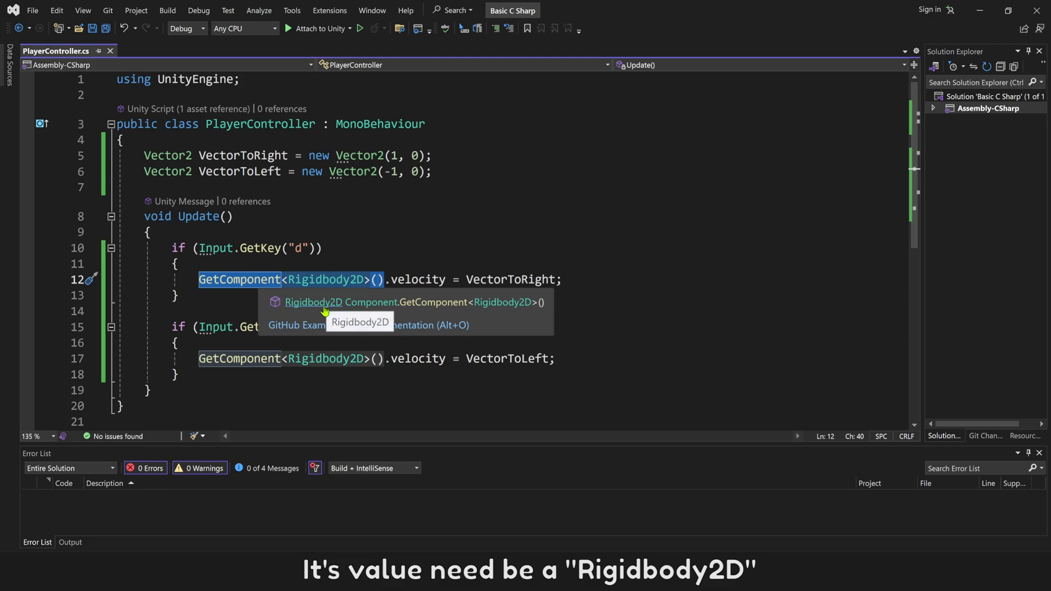
# Step: Declare a Rigidbody field named PlayerRigidbody2D
pyautogui.write('Rigidbody rb;')
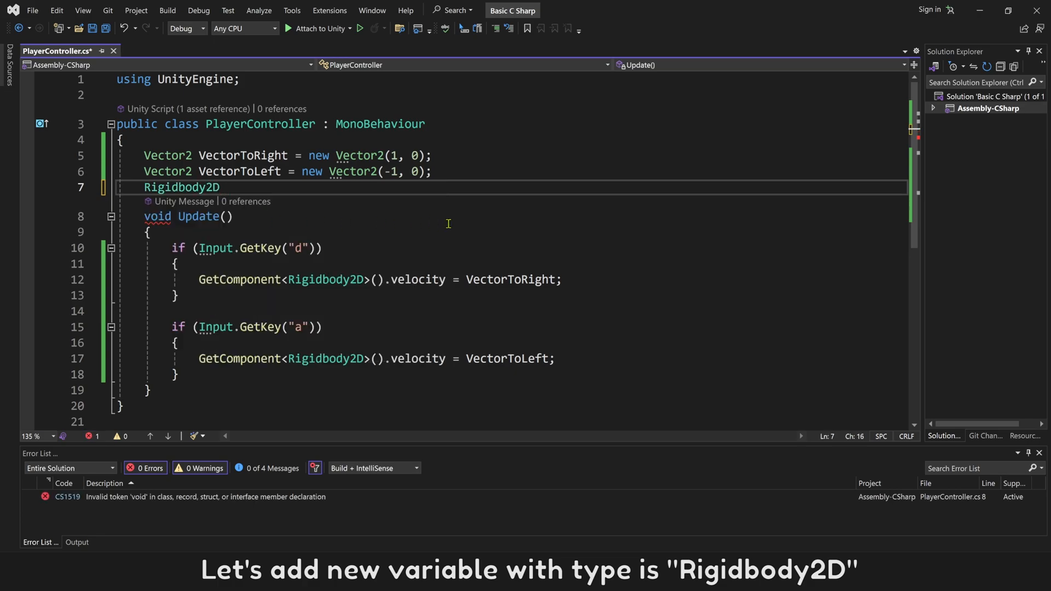
pyautogui.write('PlayerRi')
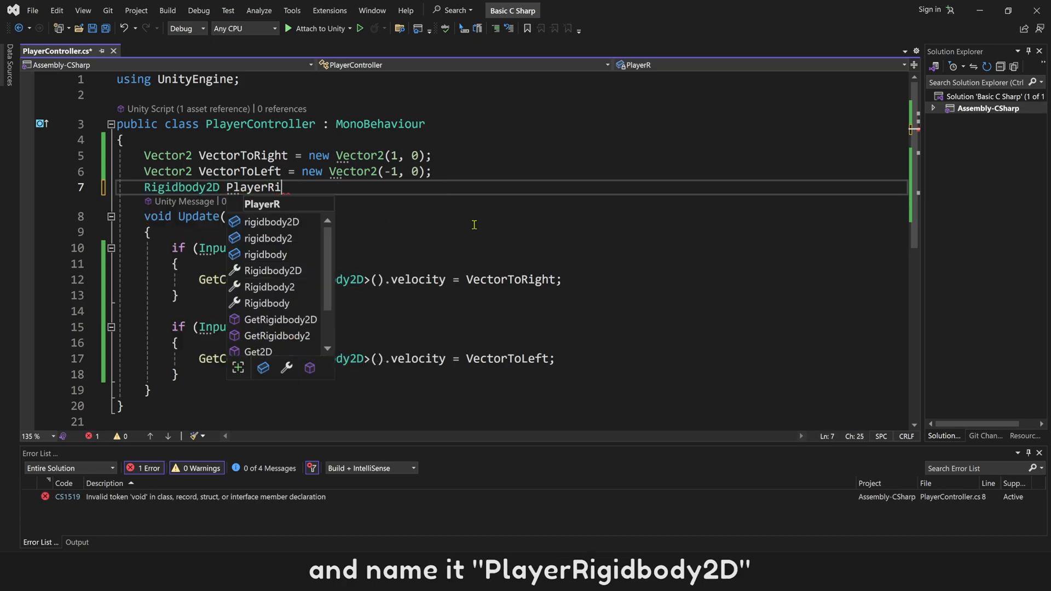
pyautogui.write('gidbody2D =')
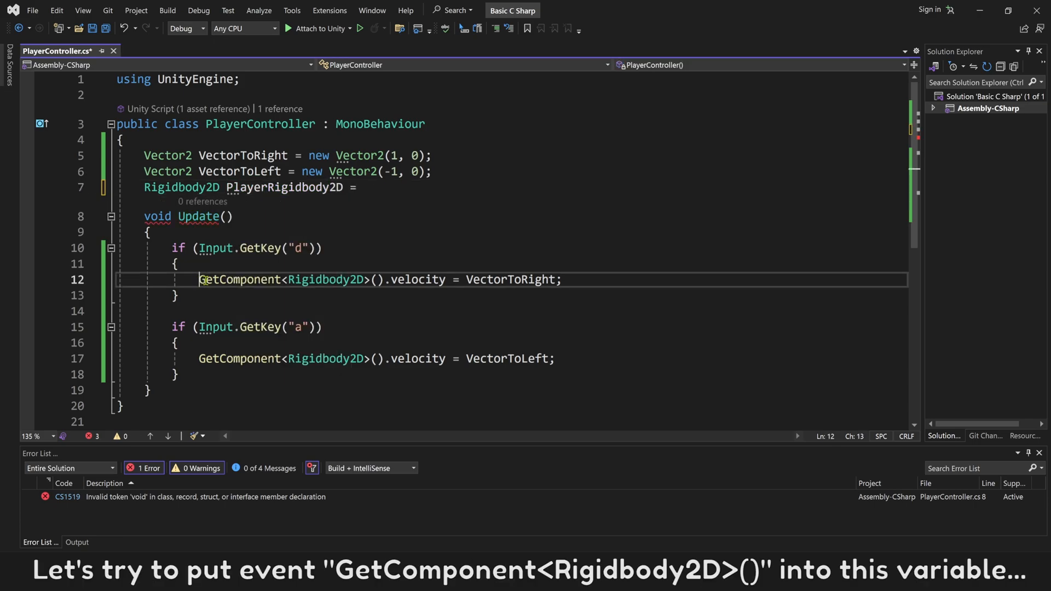
# Step: Try initialising PlayerRigidbody2D with GetComponent<Rigidbody2D>(), review the CS0236 error, and begin making it public
pyautogui.doubleClick(288, 280)
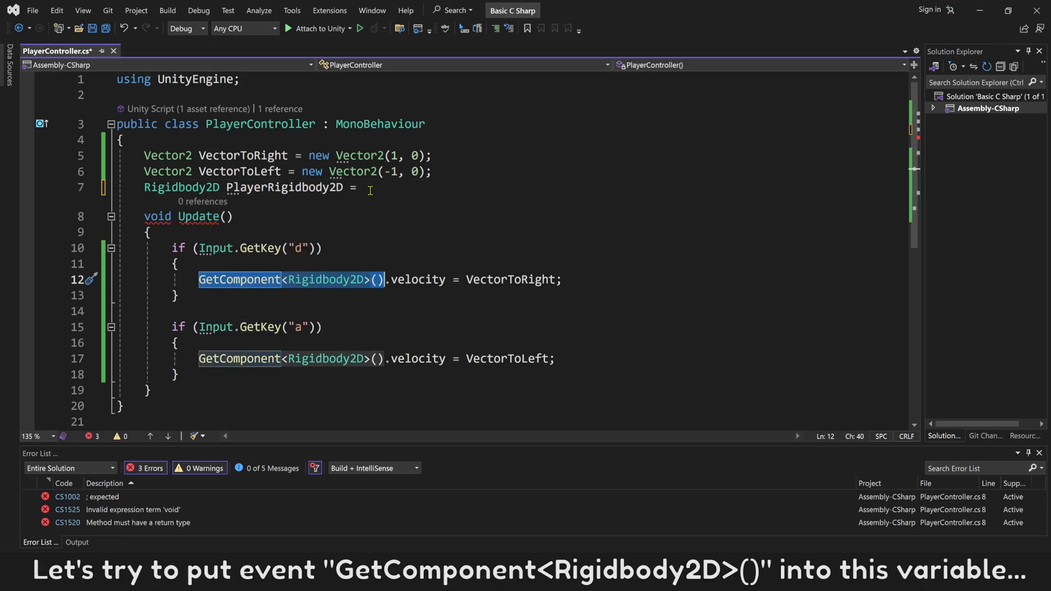
pyautogui.write('GetComponent<Rigidbody2D>();')
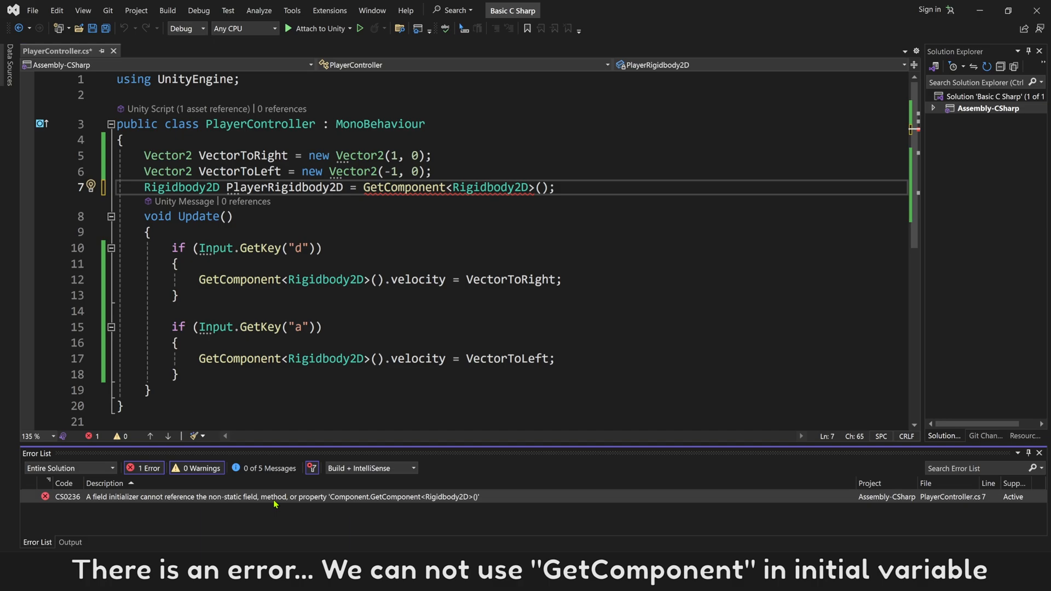
pyautogui.click(434, 171)
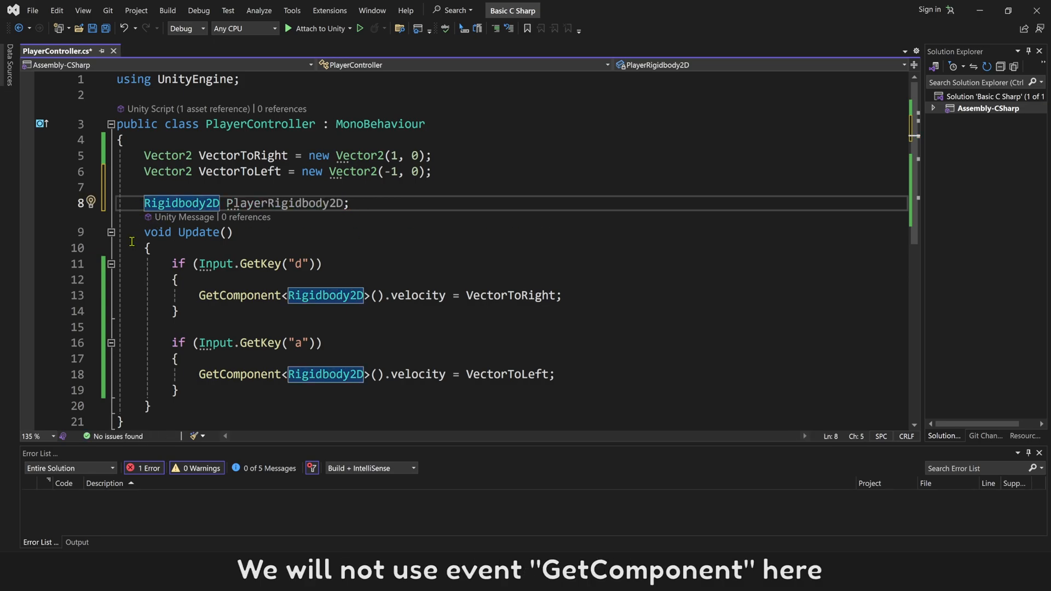
pyautogui.write('public')
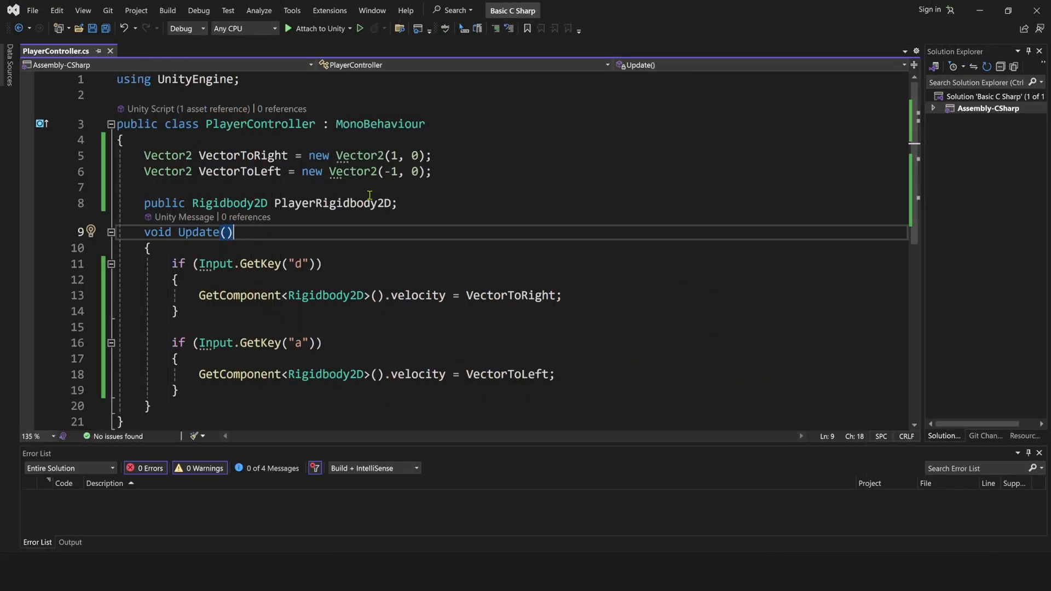
# Step: Replace GetComponent<Rigidbody2D>() in the D block with PlayerRigidbody2D
pyautogui.doubleClick(331, 203)
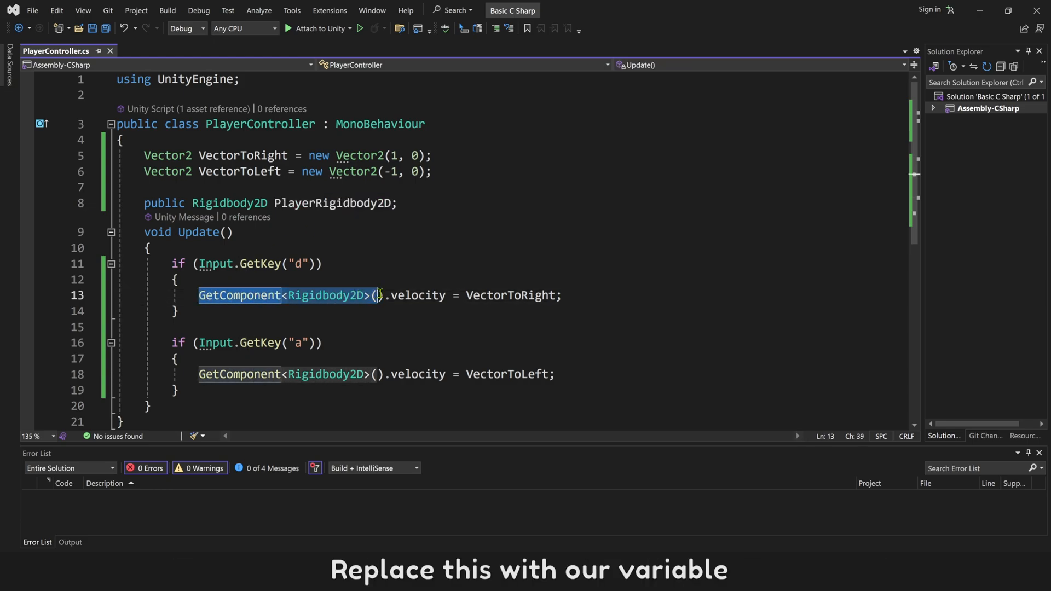
pyautogui.write('PlayerRigidbody2D')
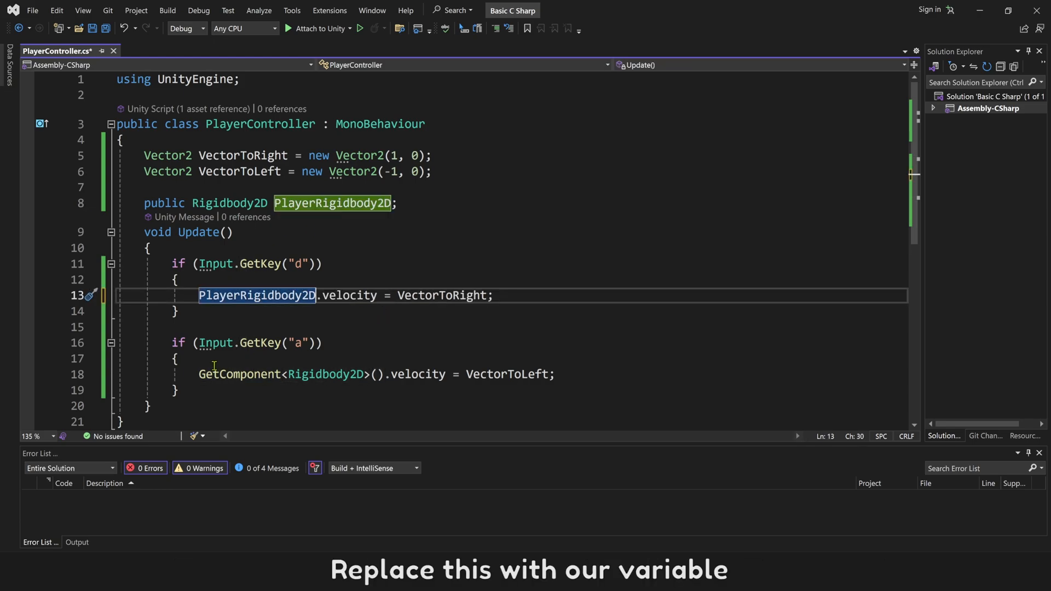